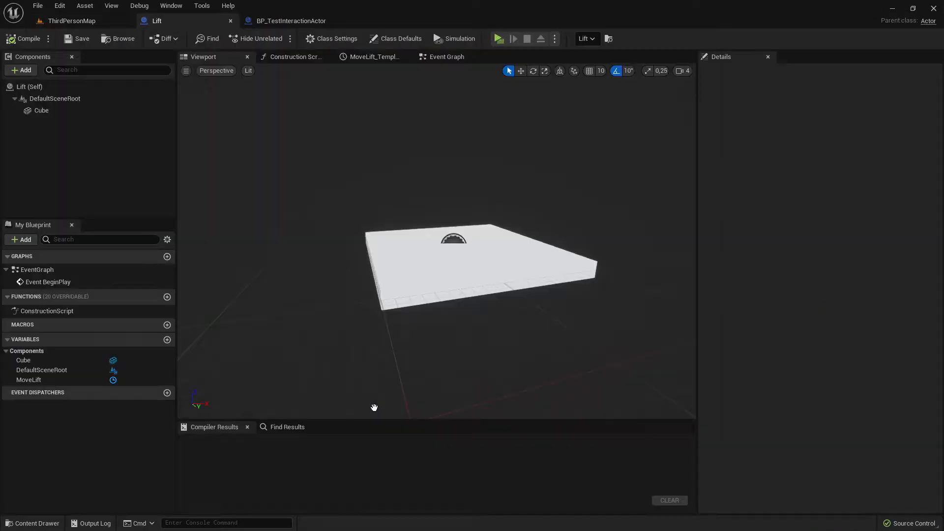
In the Lift event graph, set the Lerp (Vector) B input's Z to 175.0 for the MoveLift timeline
left_click(41, 110)
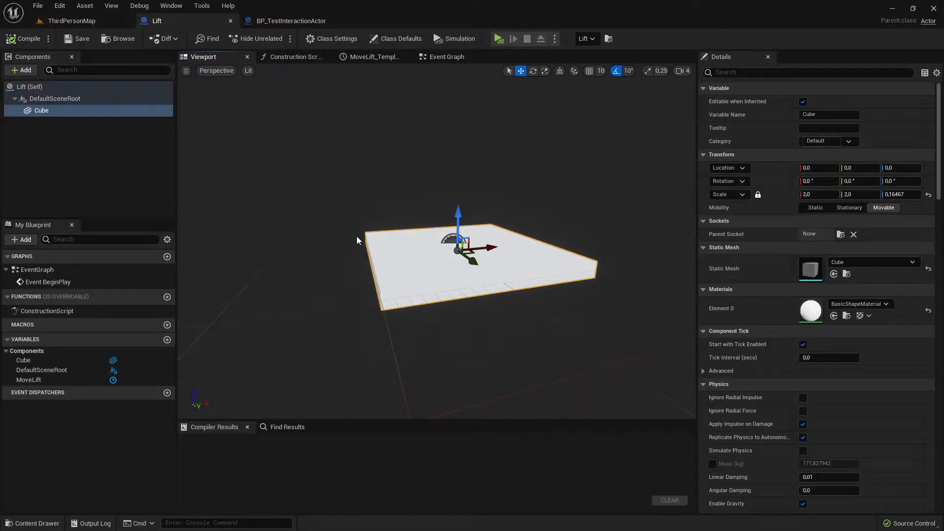
left_click(446, 57)
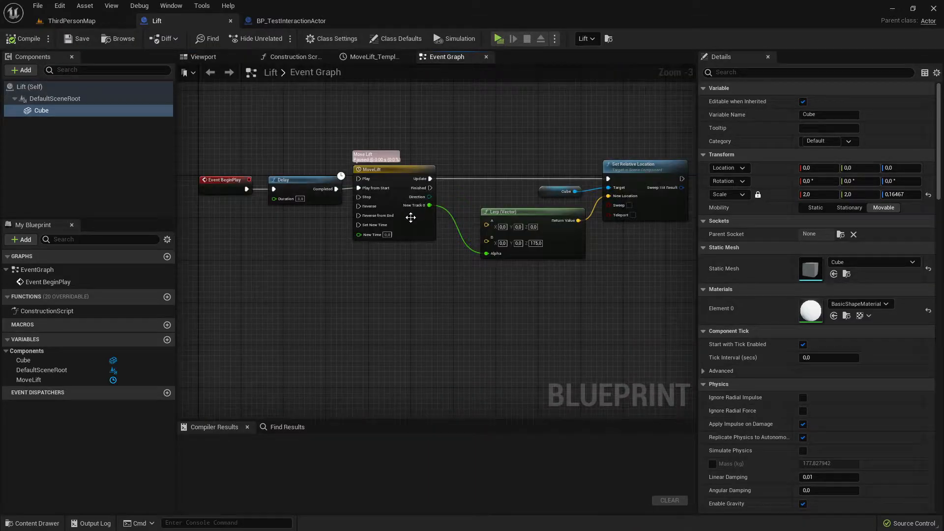
left_click(300, 180)
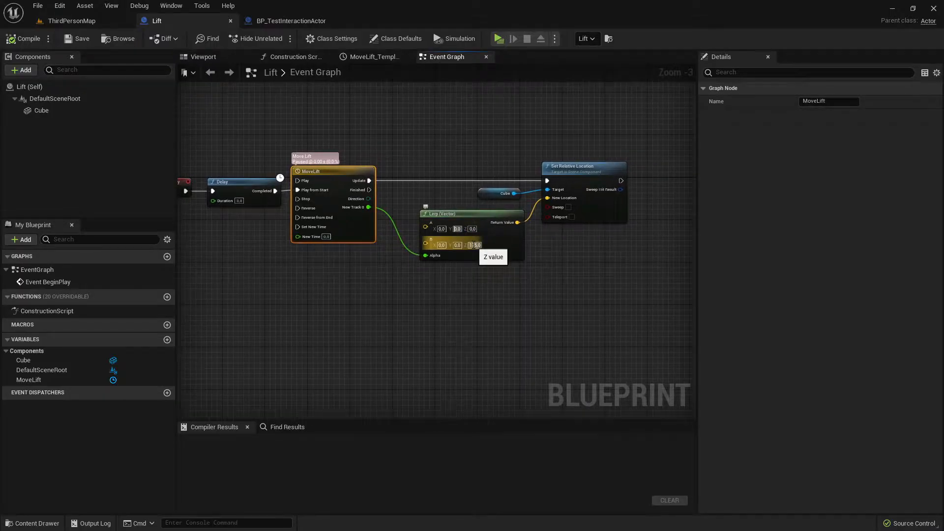
type("175.0")
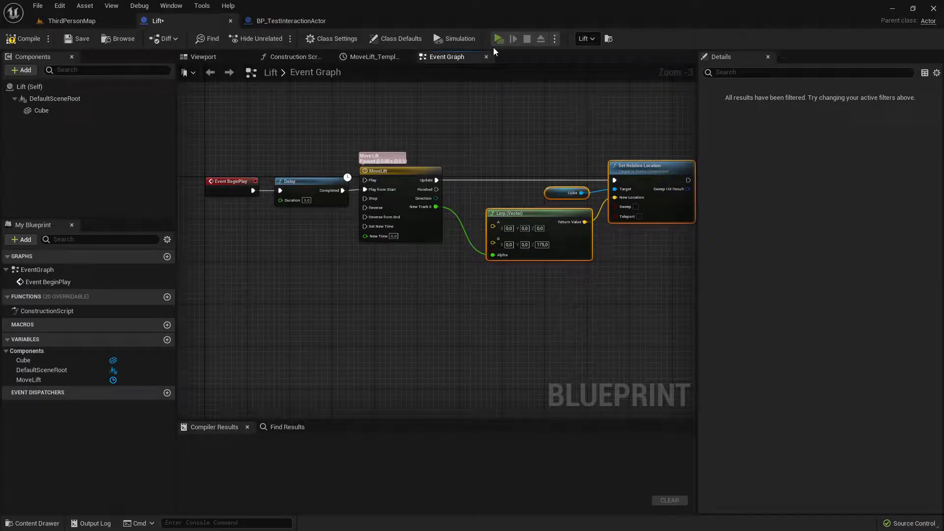
left_click(499, 38)
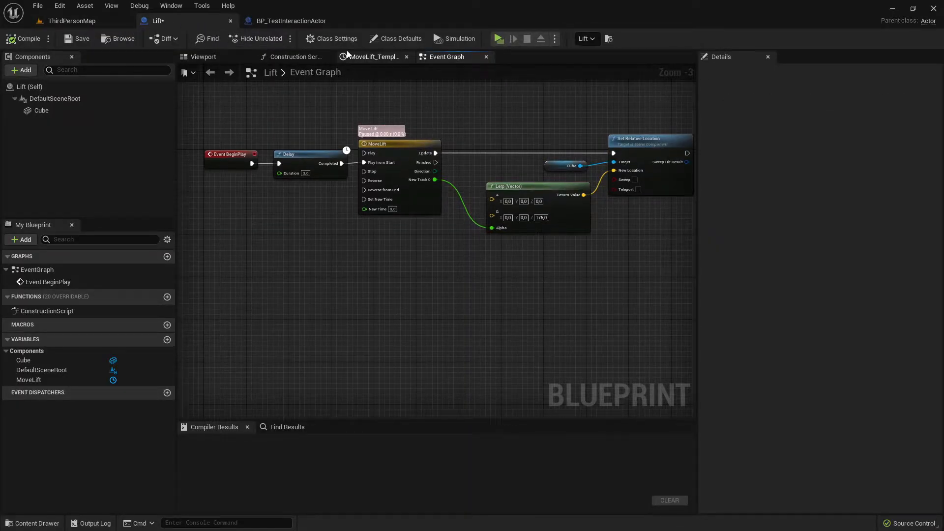
Add the BI_Interaction interface to the Lift via Class Settings > Interfaces
left_click(335, 38)
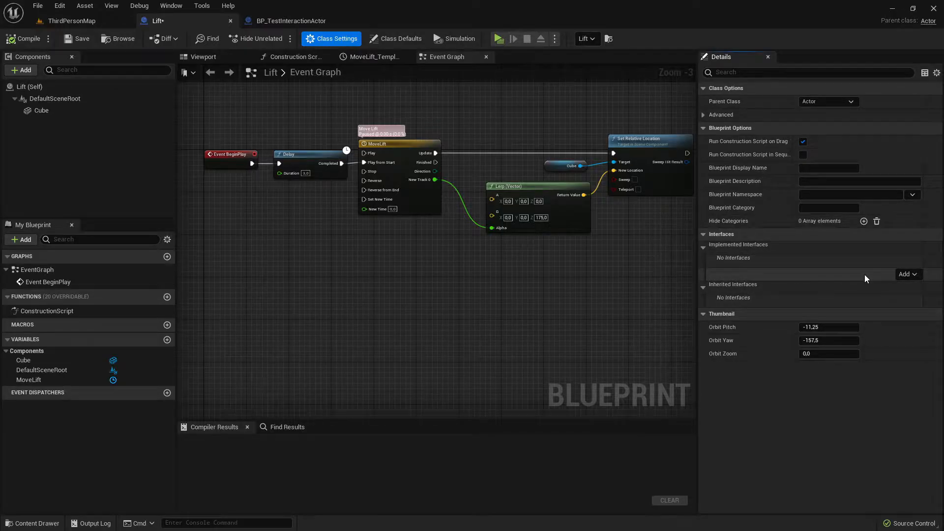
left_click(906, 274)
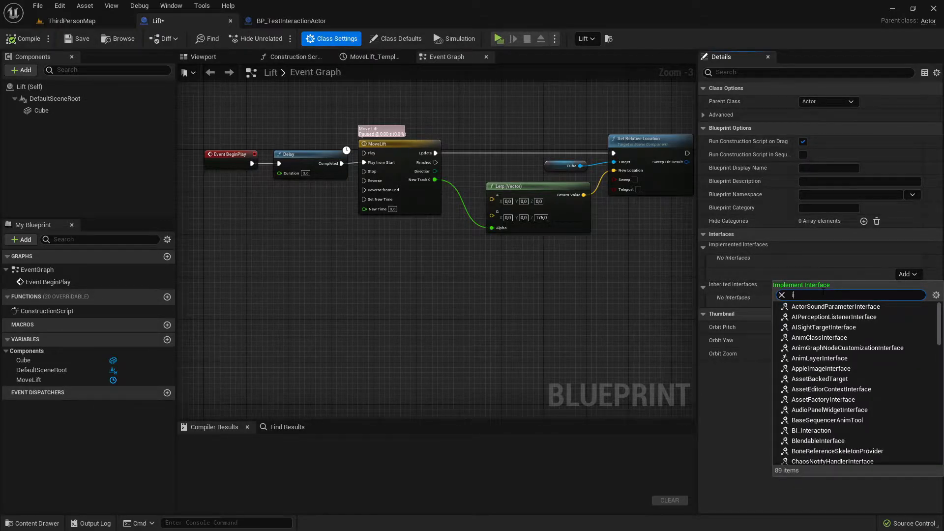
type("interact")
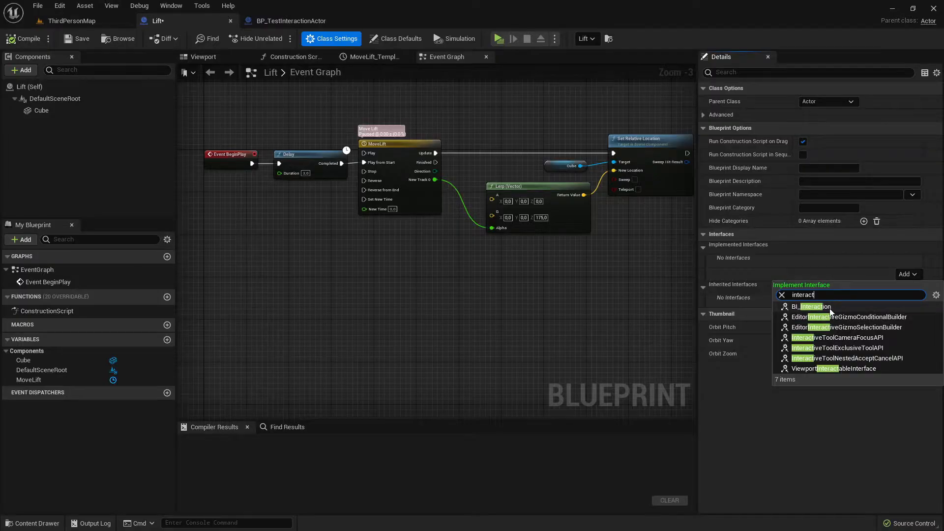
left_click(812, 307)
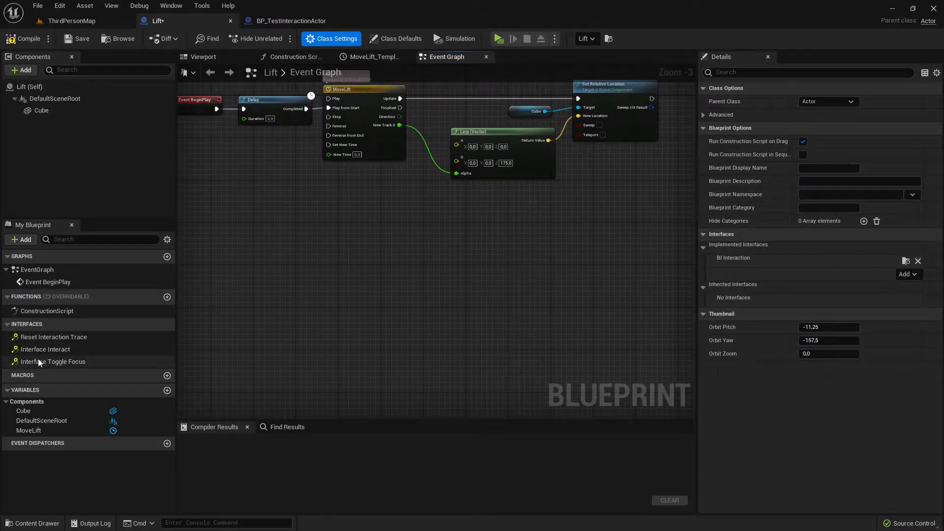
mouse_move(39, 349)
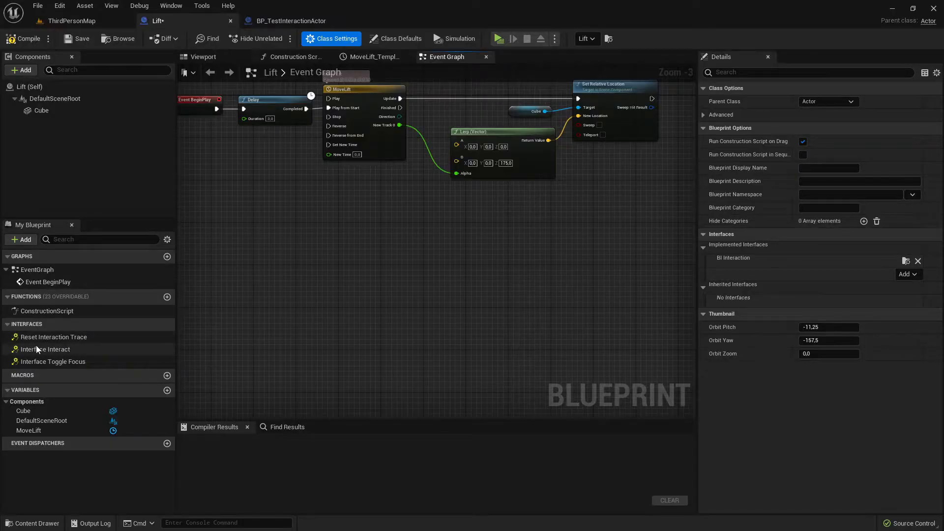
Implement Interface Toggle Focus and Interface Interact as events in the graph
right_click(53, 362)
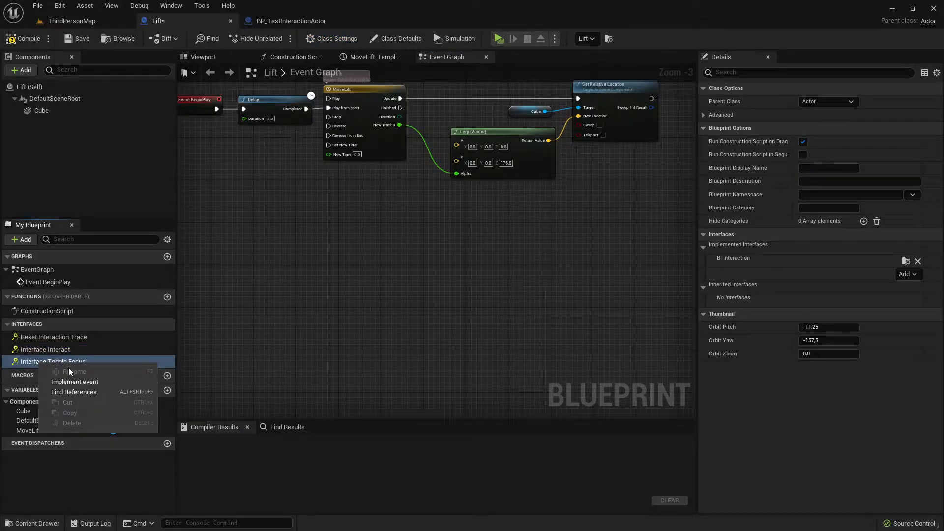
mouse_move(79, 384)
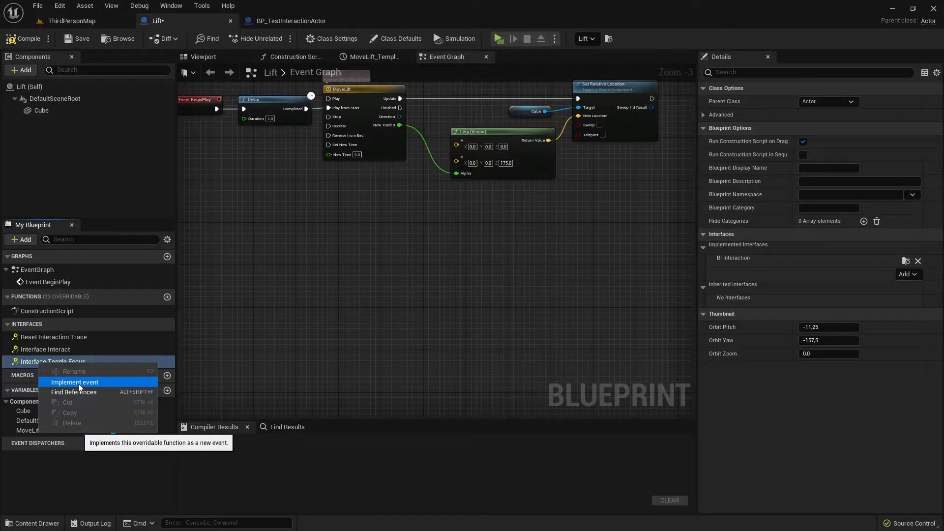
left_click(75, 382)
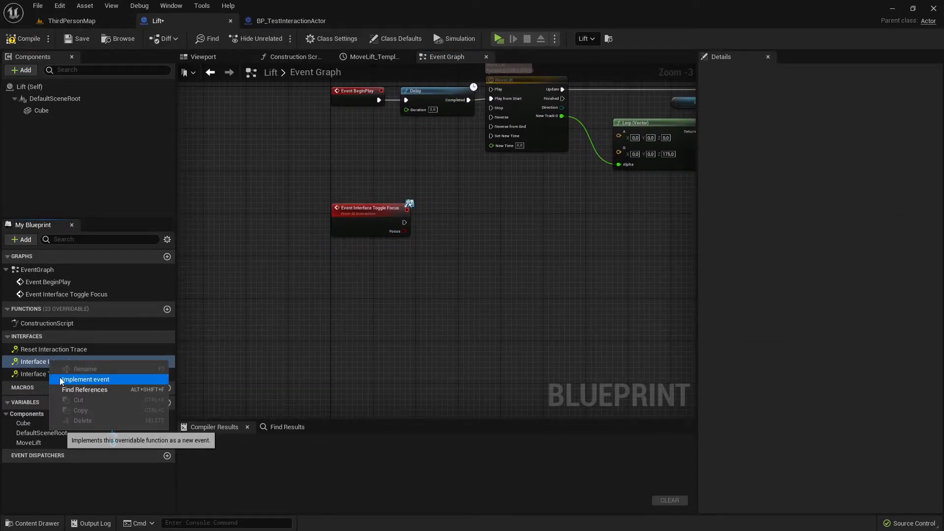
left_click(84, 380)
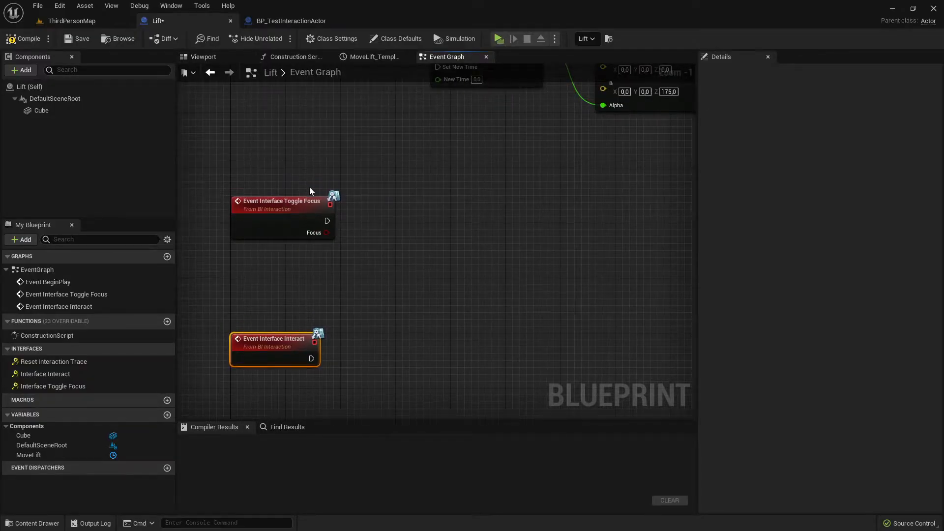
Set the Cube's CustomDepth Stencil Value to 1, leaving Render CustomDepth Pass unticked
left_click(202, 57)
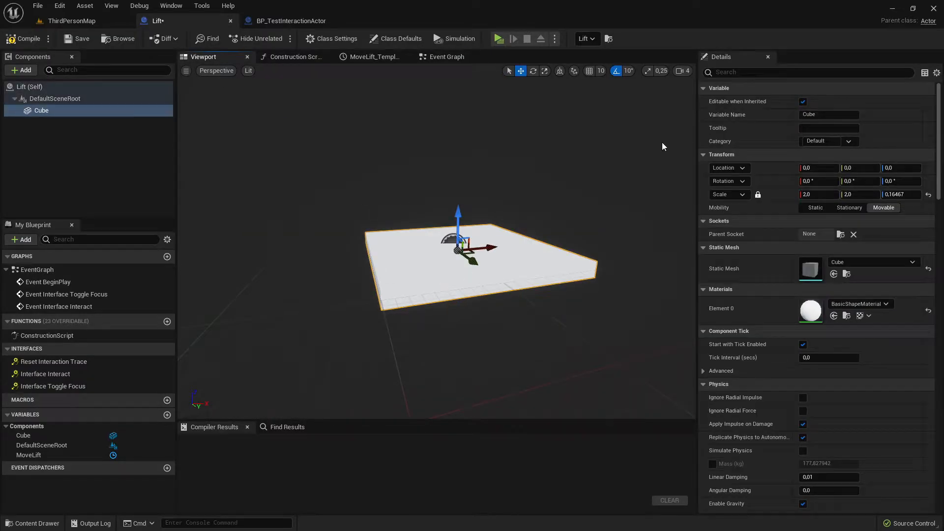
type("custom")
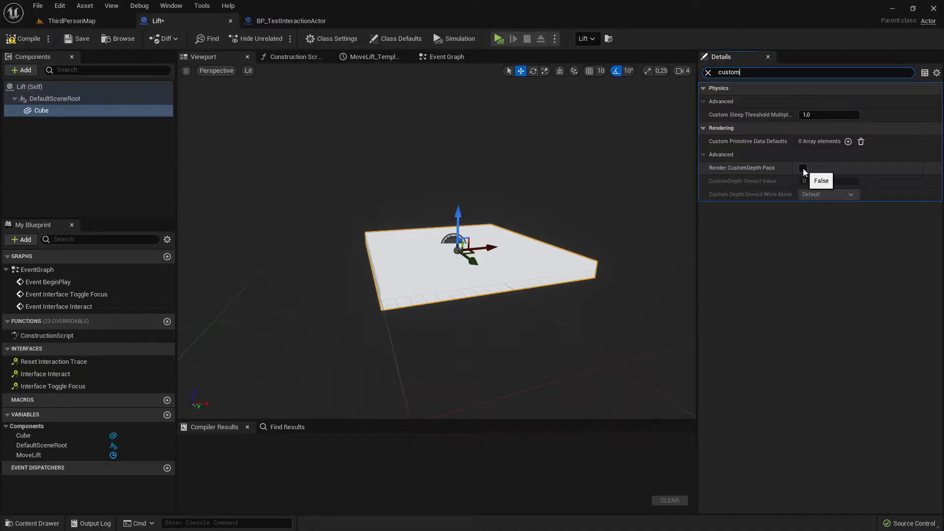
left_click(803, 168)
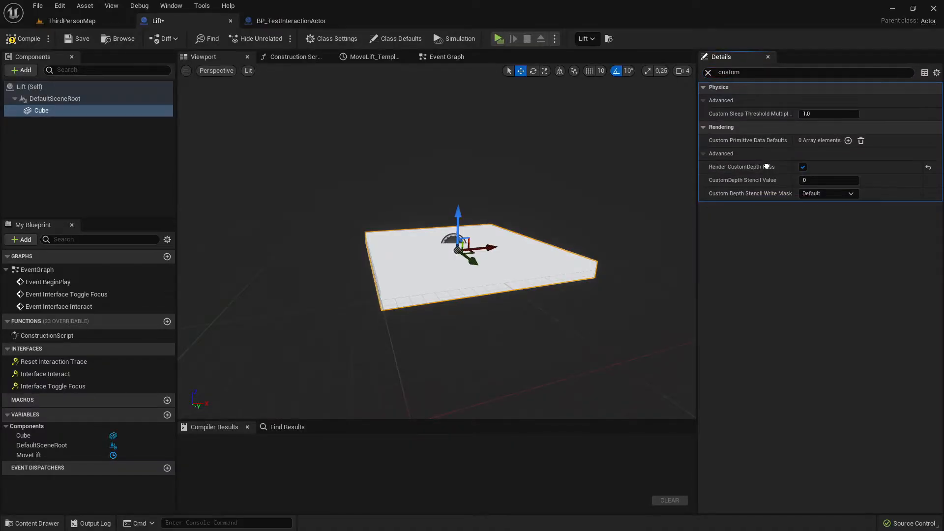
left_click(829, 181)
type("1")
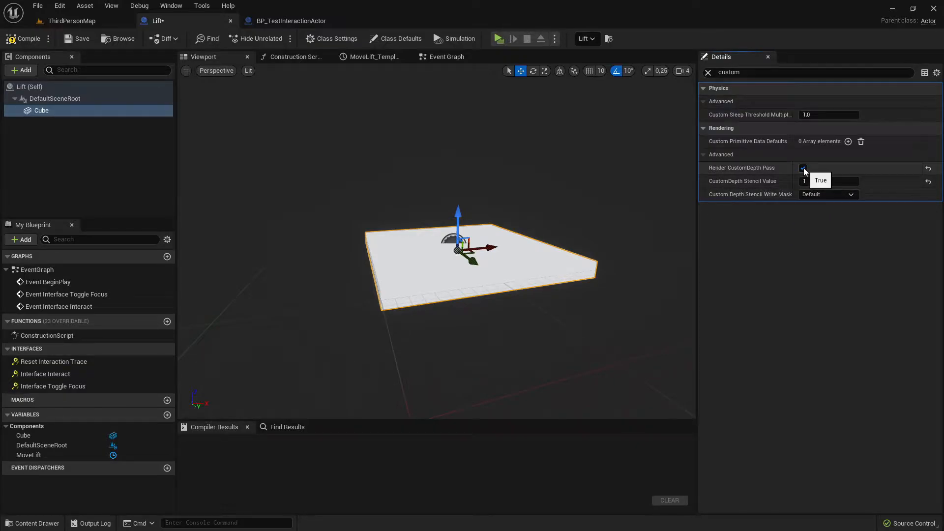
left_click(802, 167)
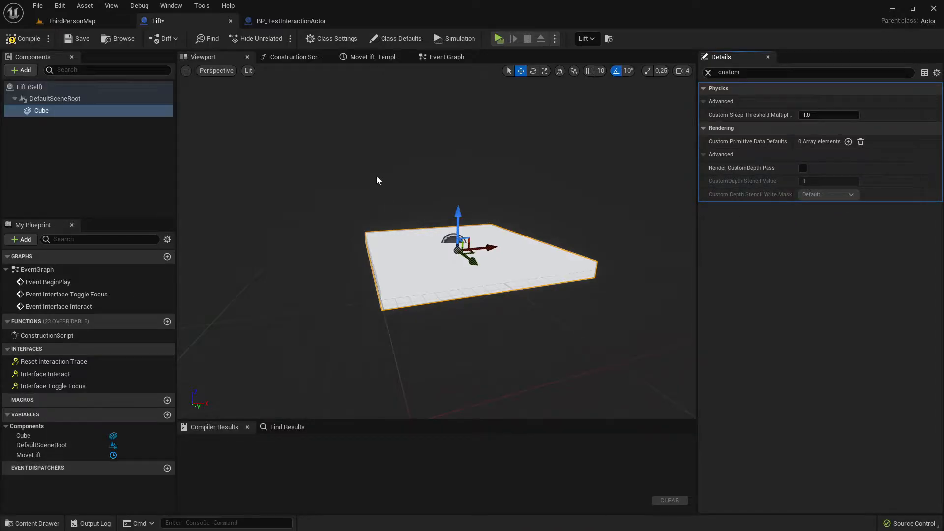
mouse_move(451, 60)
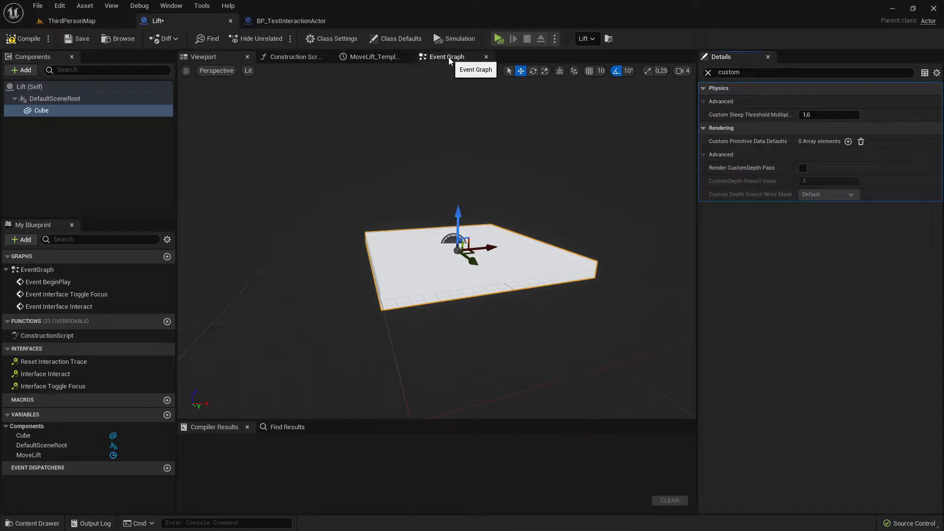
Wire Toggle Focus to the Cube's custom depth and add custom event AniamteLift with Boolean input Up branching into MoveLift
left_click(447, 57)
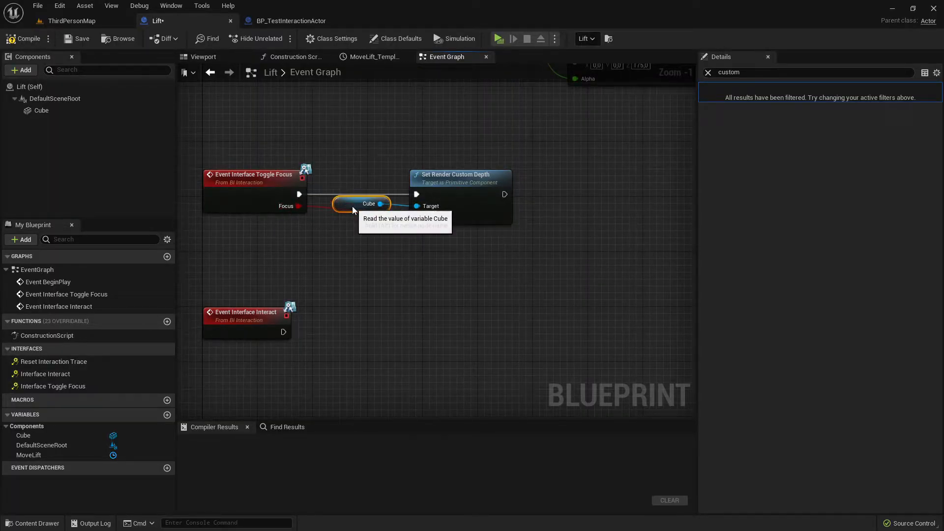
scroll("down", 3)
type("cust")
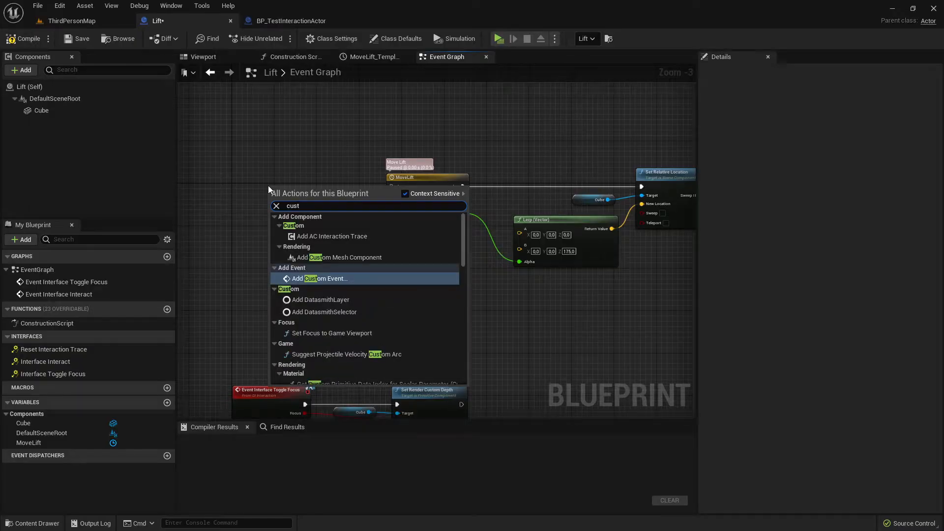
left_click(321, 278)
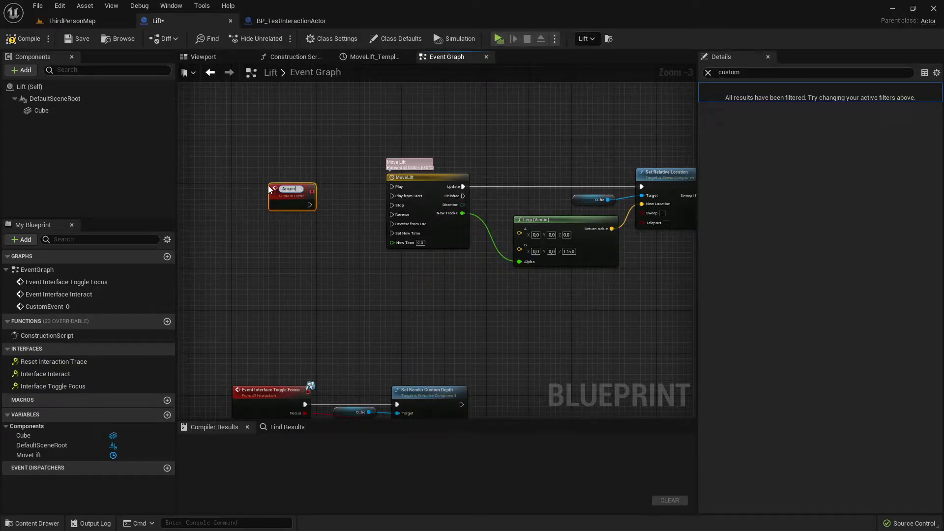
type("AniamteLift")
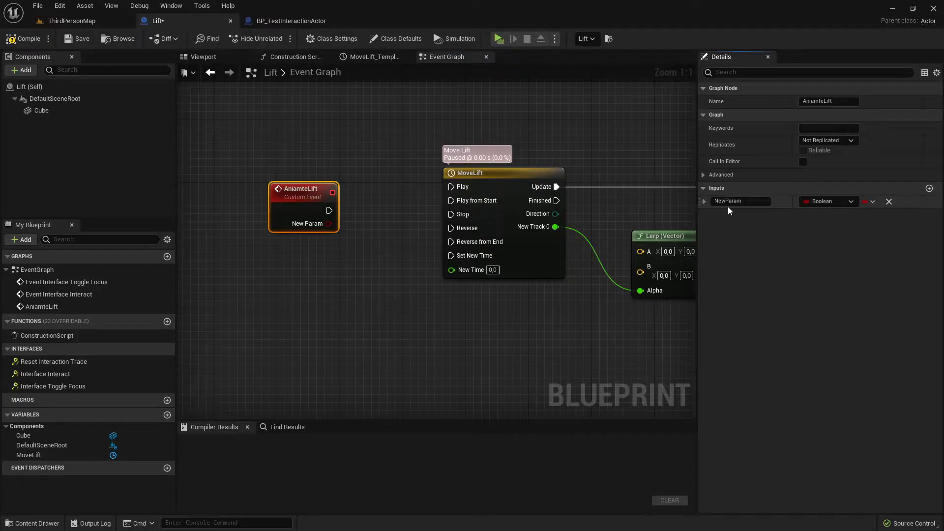
type("Up")
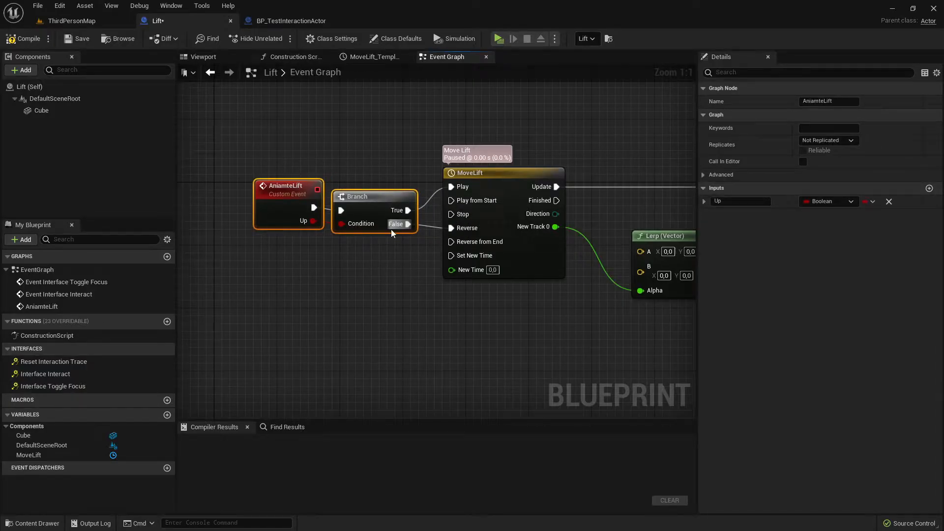
scroll("down", 3)
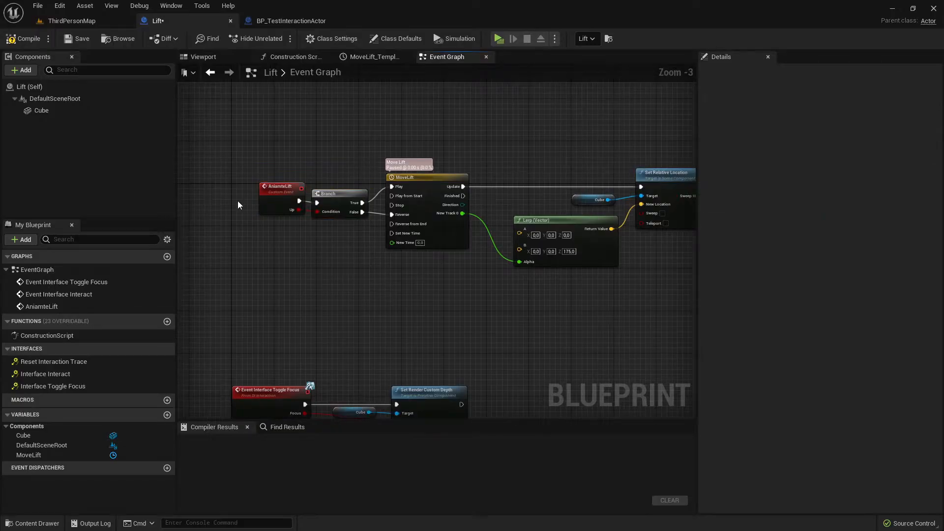
Compile and add an InteractOnServer custom event set to run on server
left_click(17, 40)
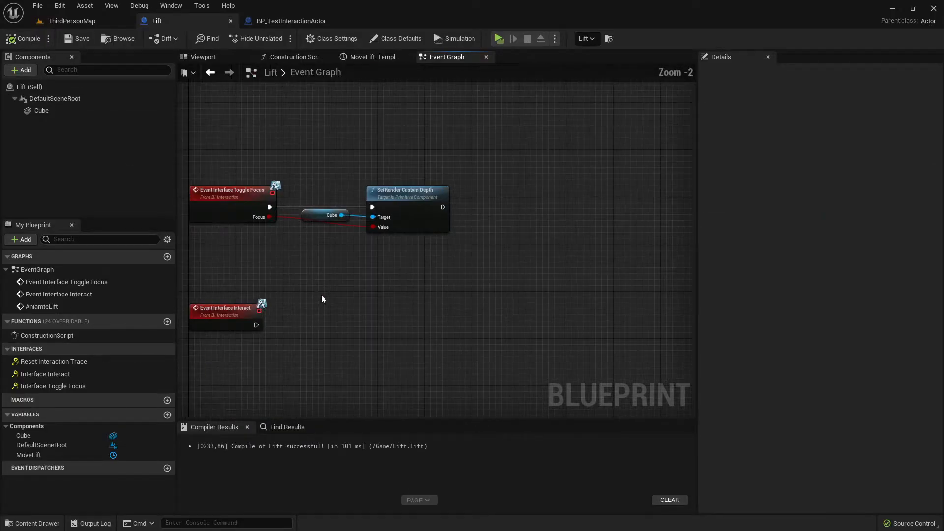
left_click_drag(323, 299, 267, 339)
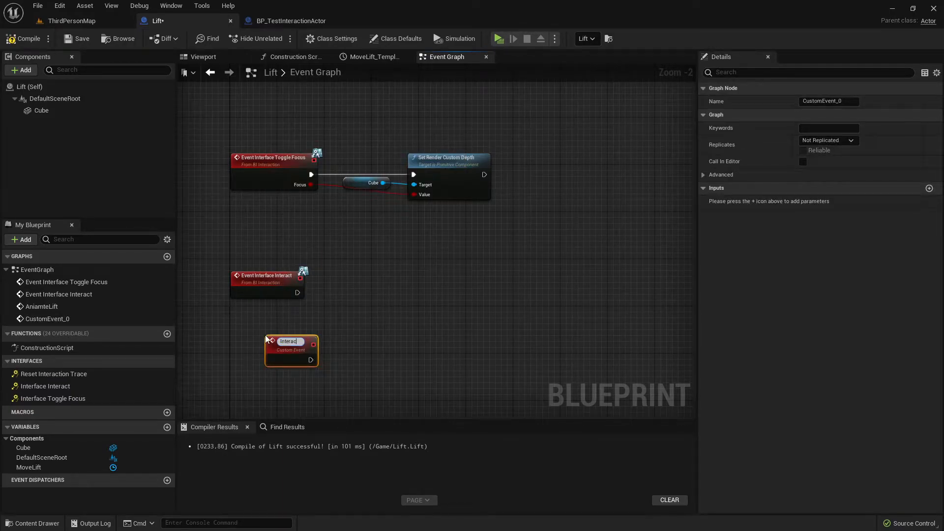
type("InteractOnServer")
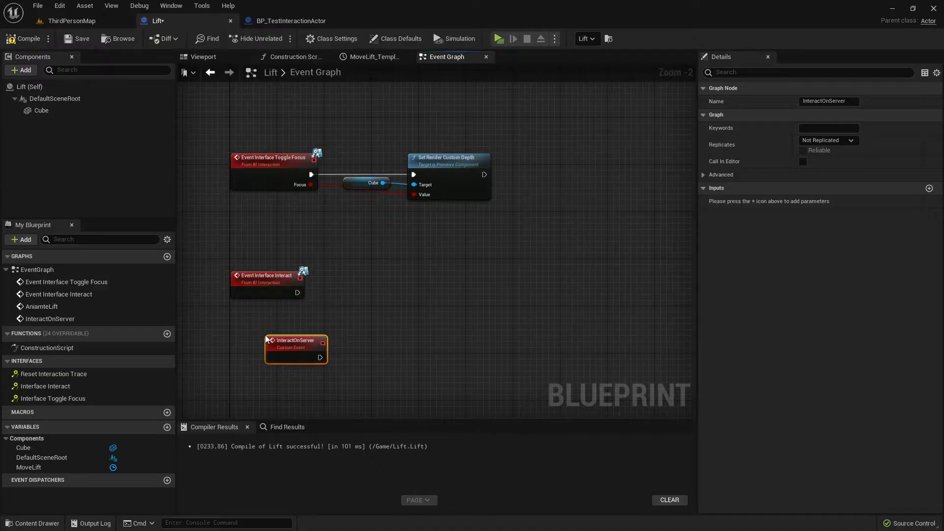
left_click(828, 140)
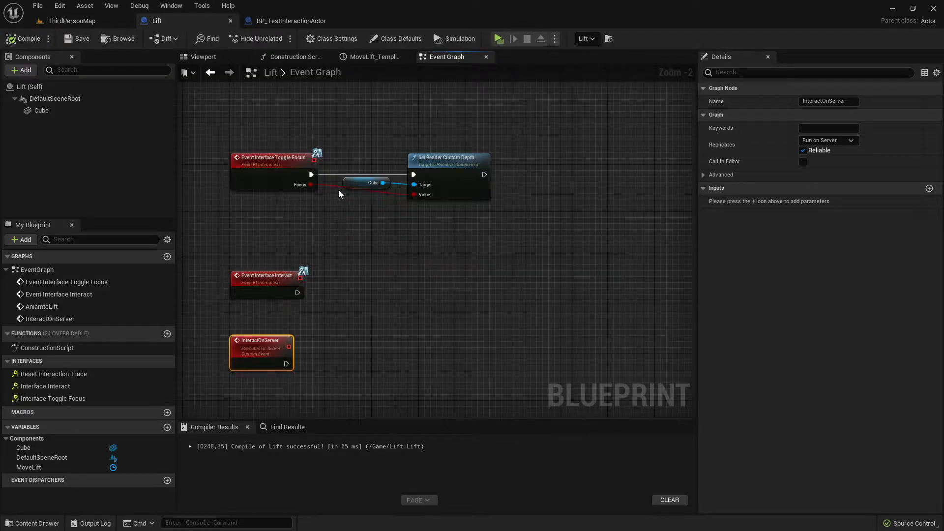
In Class Defaults, enable Replicates and Always Relevant for the Lift actor
left_click(335, 39)
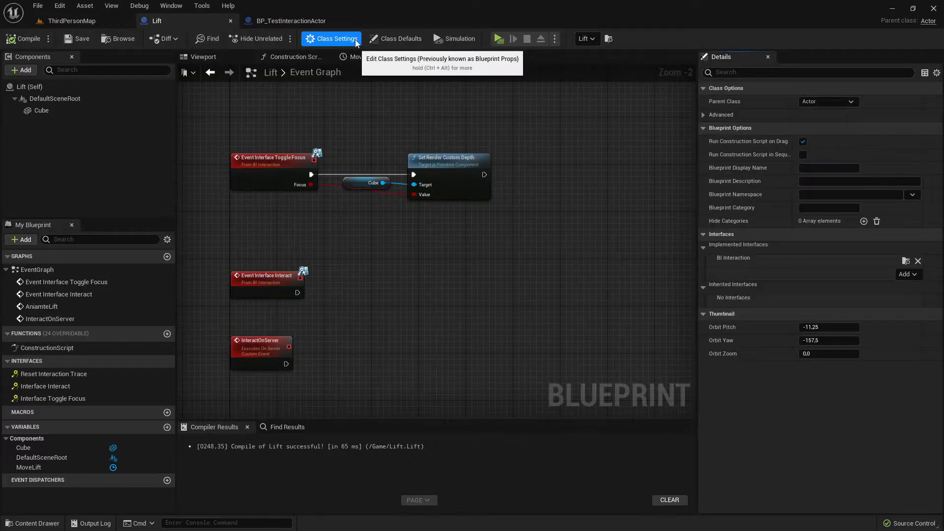
left_click(399, 38)
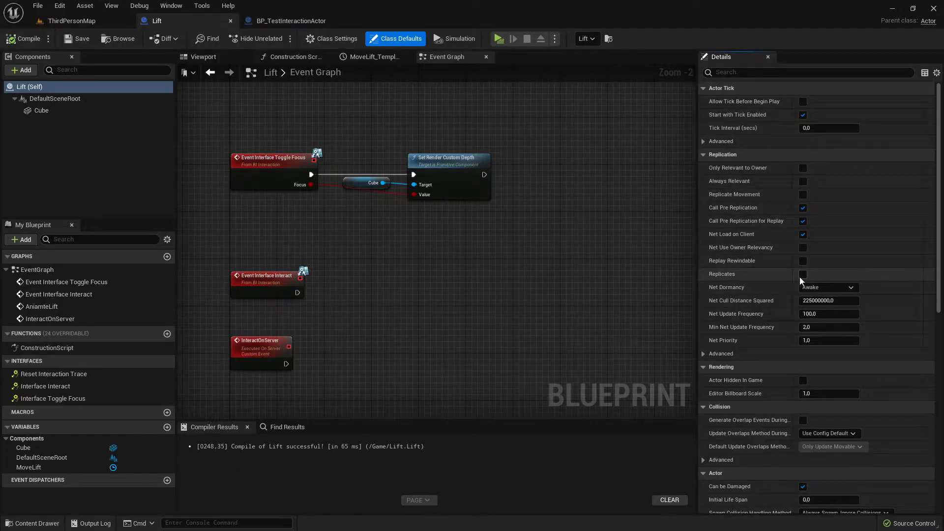
left_click(803, 273)
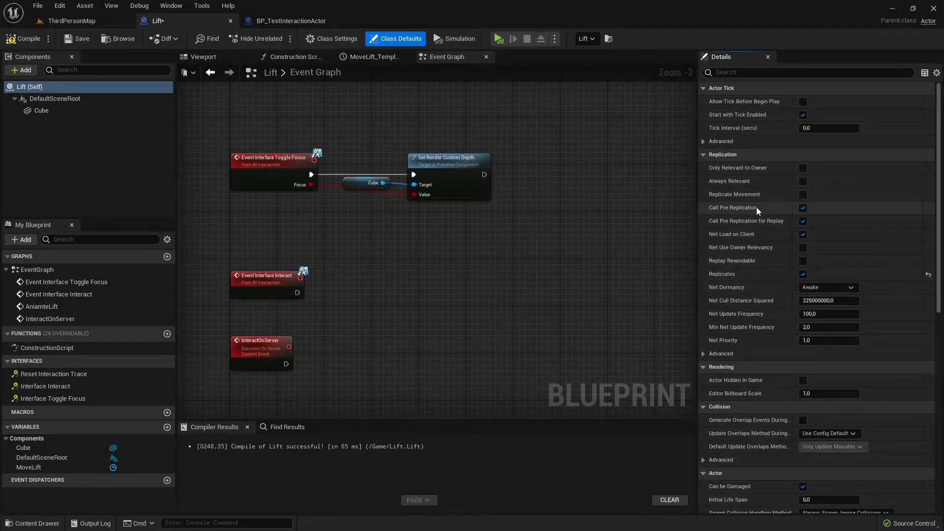
left_click(802, 181)
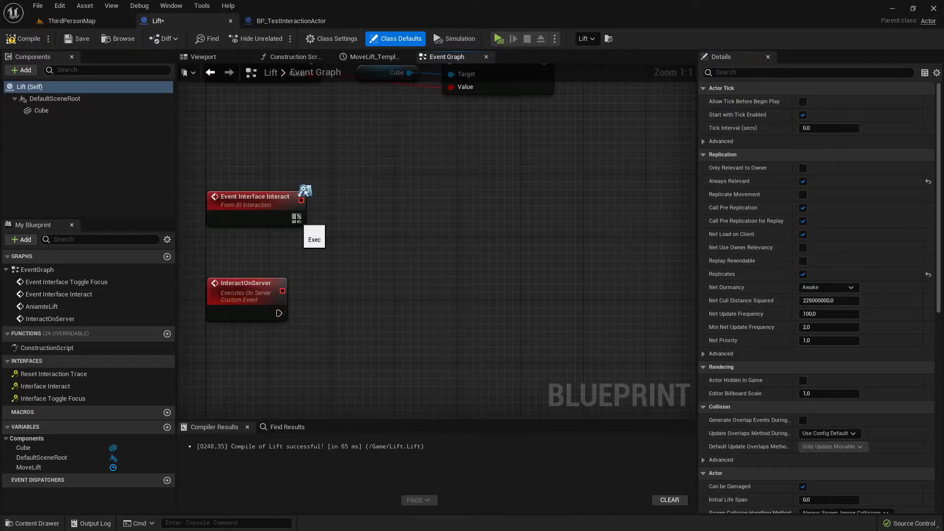
Call Interact On Server from the interact event and add Boolean InteractRep set to RepNotify
left_click(255, 197)
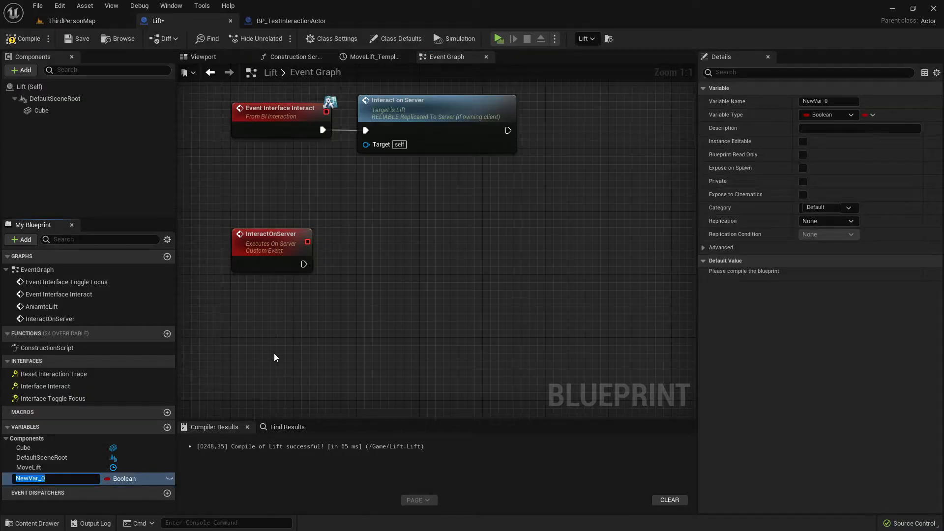
type("Interact")
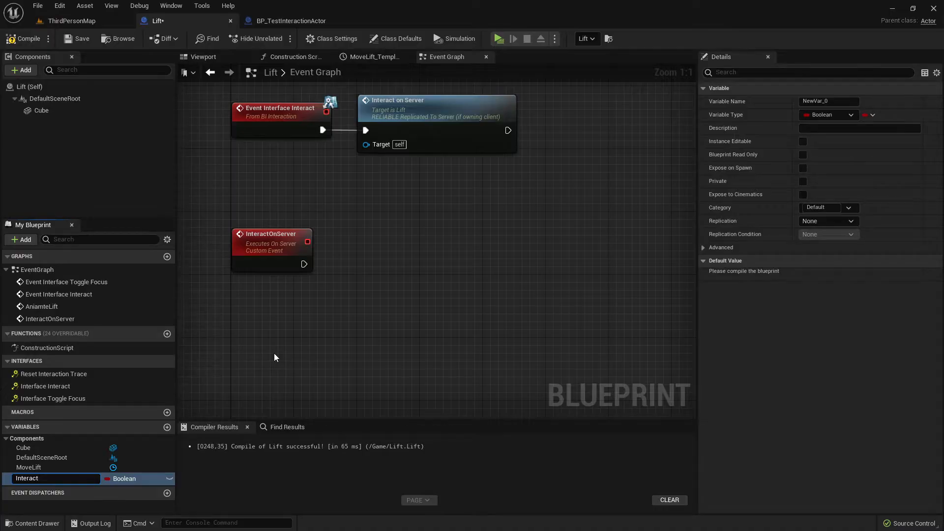
type("InteractRep")
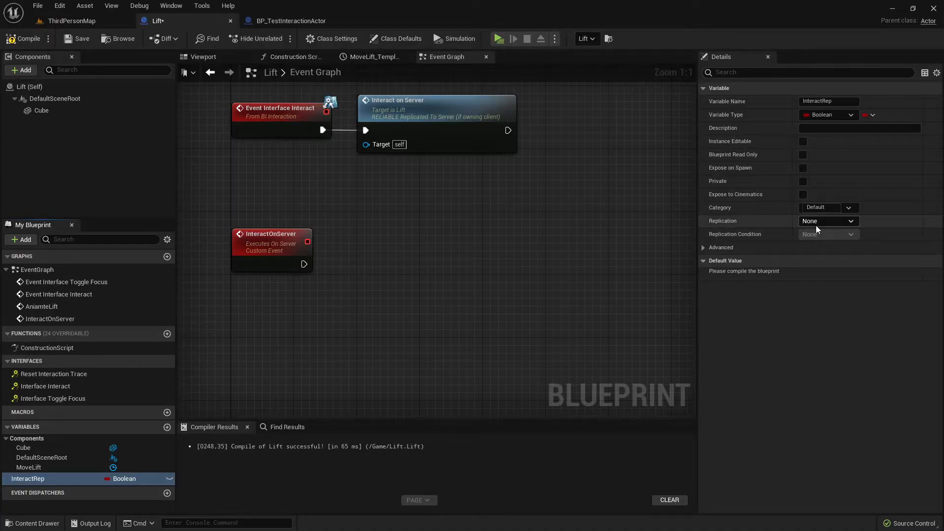
left_click(851, 221)
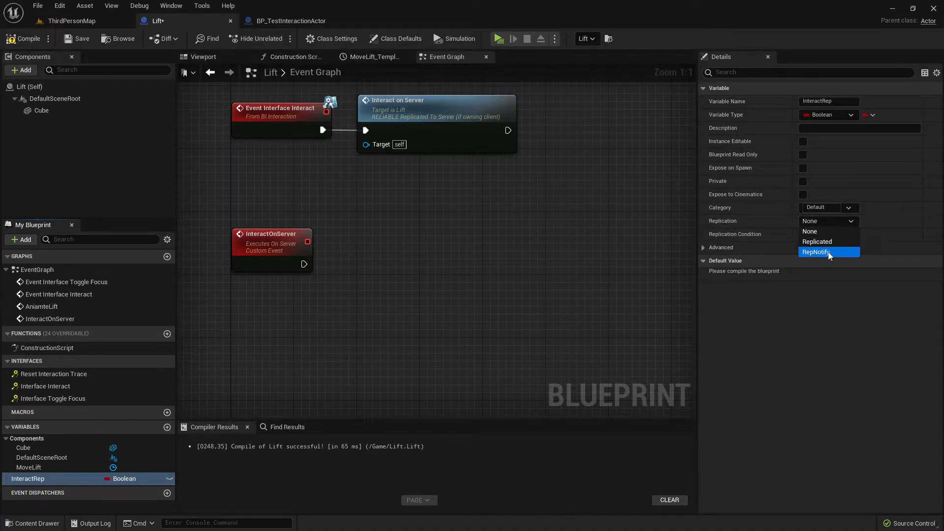
left_click(817, 251)
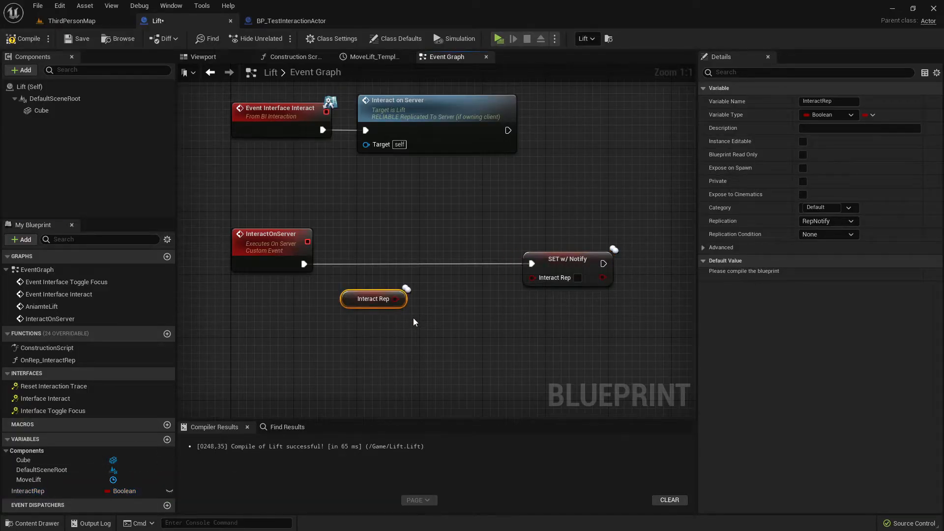
Toggle InteractRep with SET w/ Notify and call Aniamte Lift from OnRep_InteractRep, then compile
left_click_drag(396, 298, 400, 304)
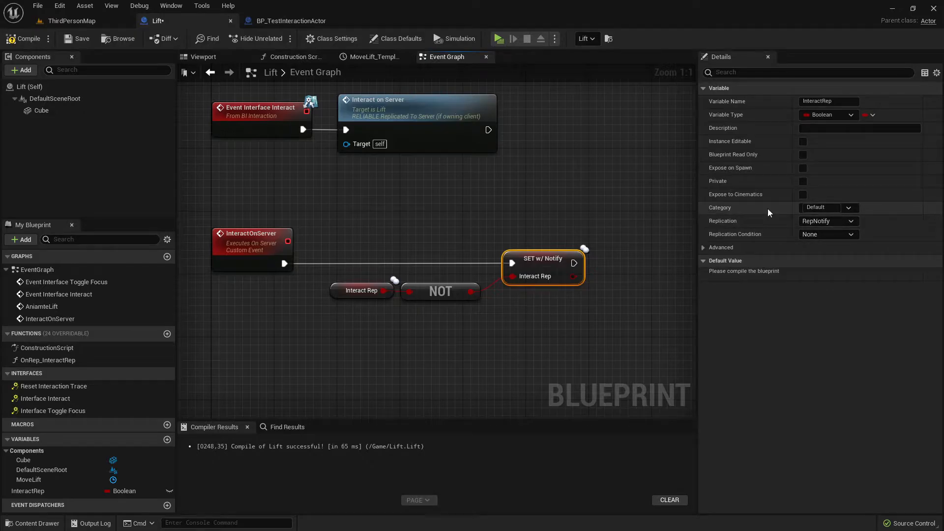
mouse_move(181, 365)
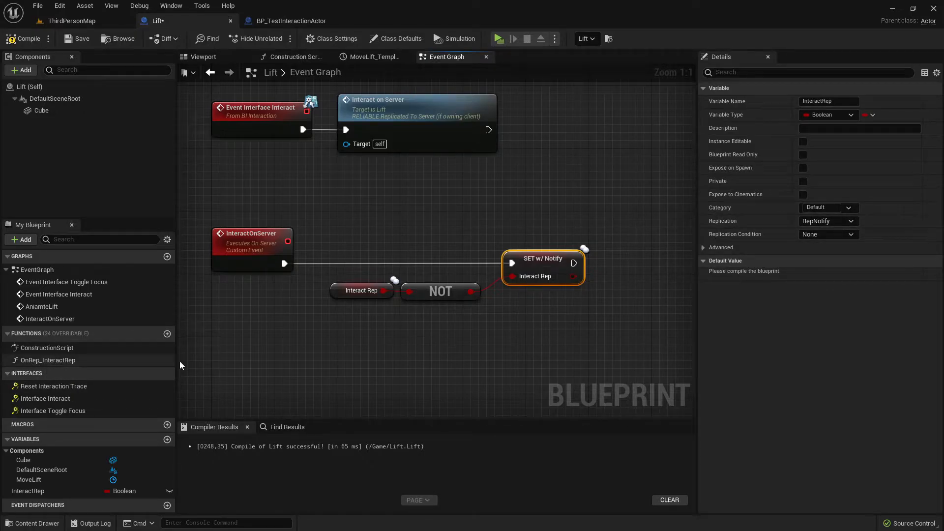
mouse_move(553, 263)
type("play")
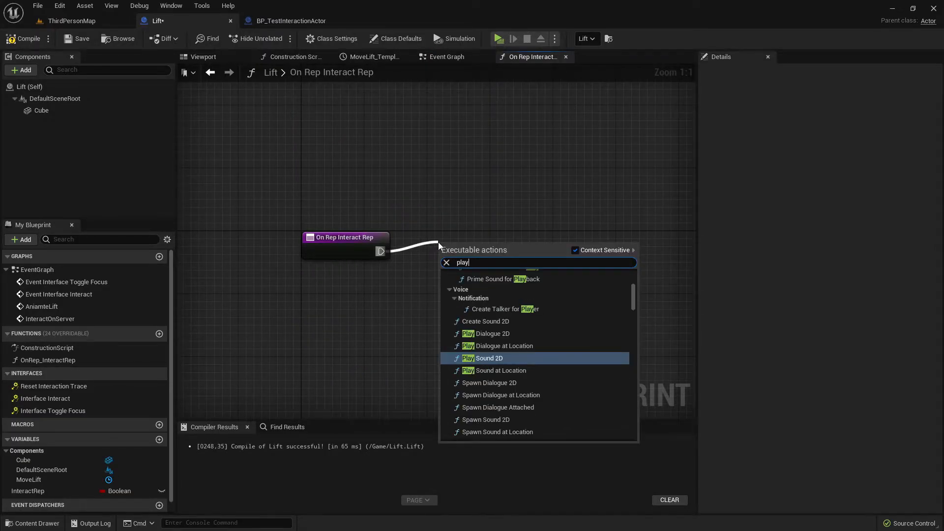
type("ani")
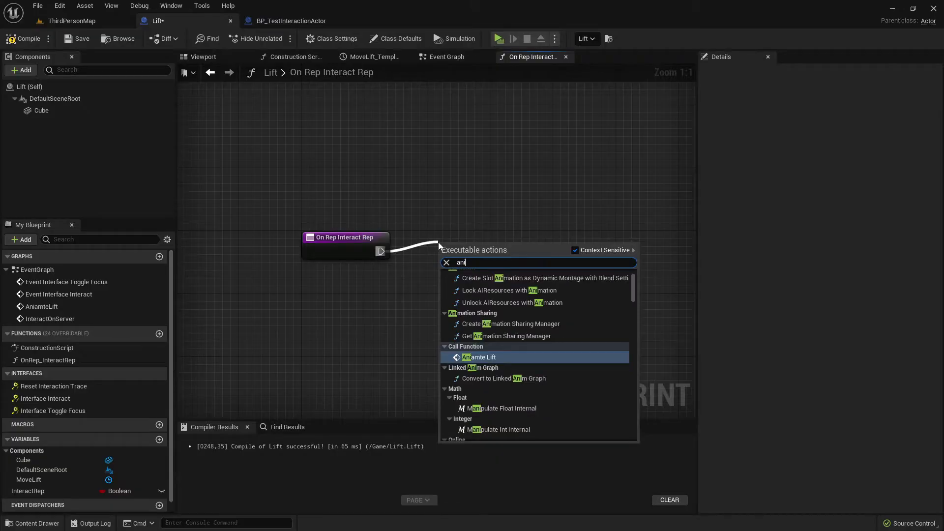
left_click(479, 357)
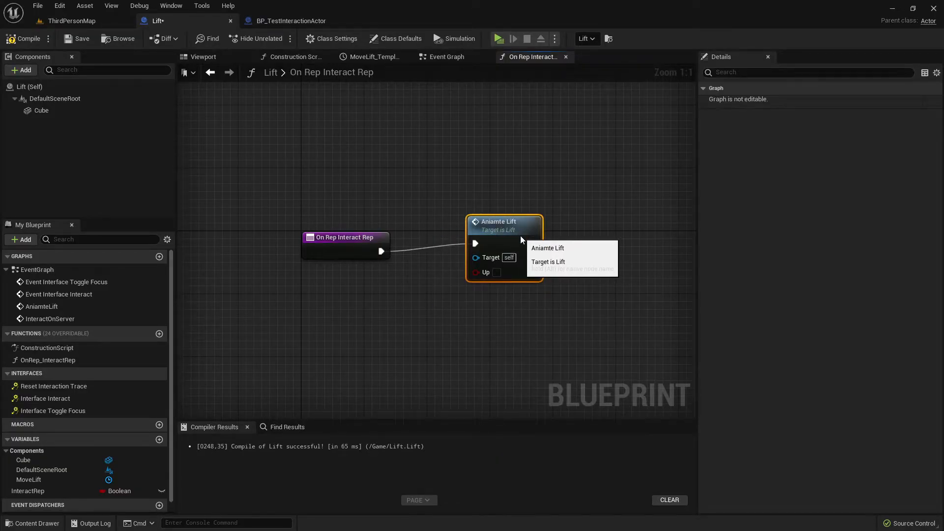
left_click(30, 491)
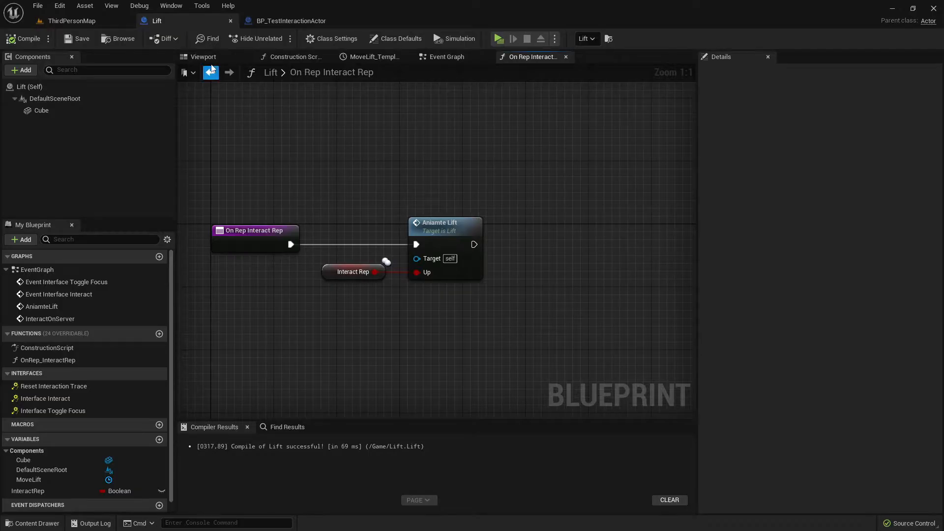
left_click(202, 57)
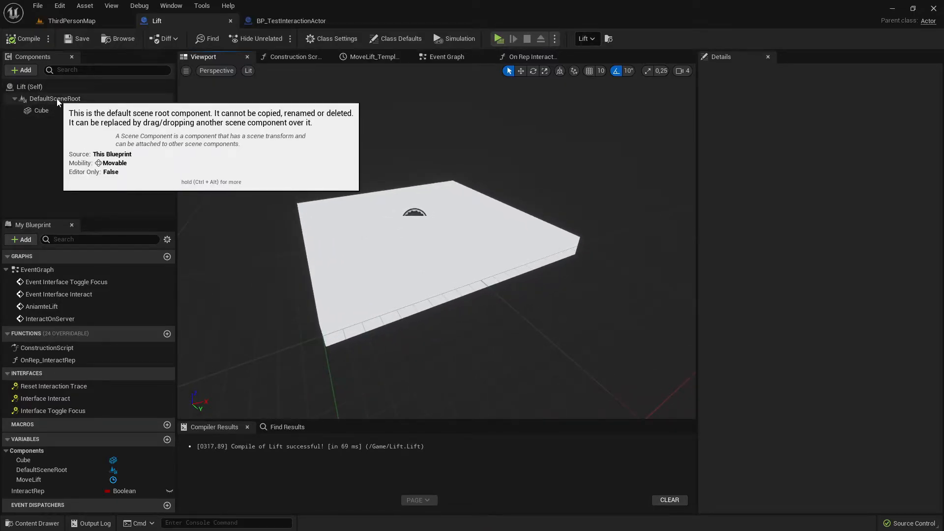
Add a Child Actor component of class BP_InteractionArea_CustomShape to the Lift
left_click(21, 70)
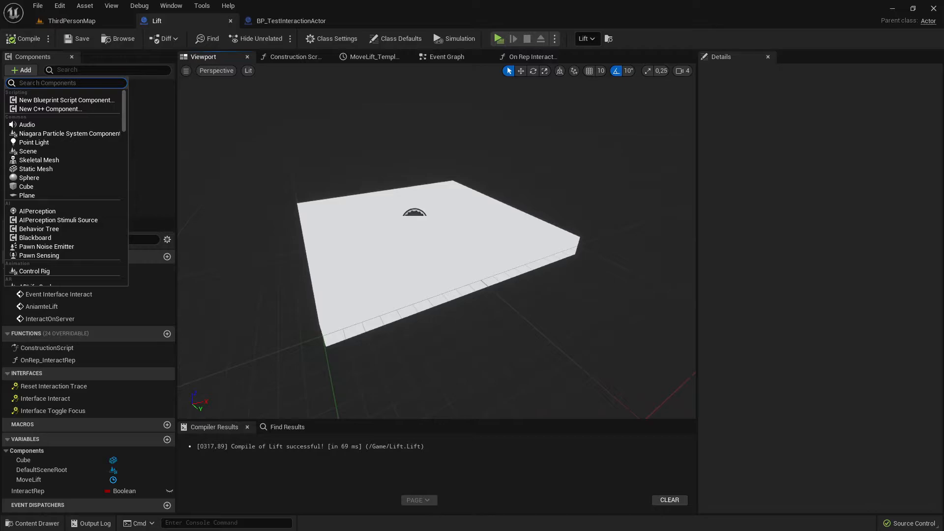
type("child")
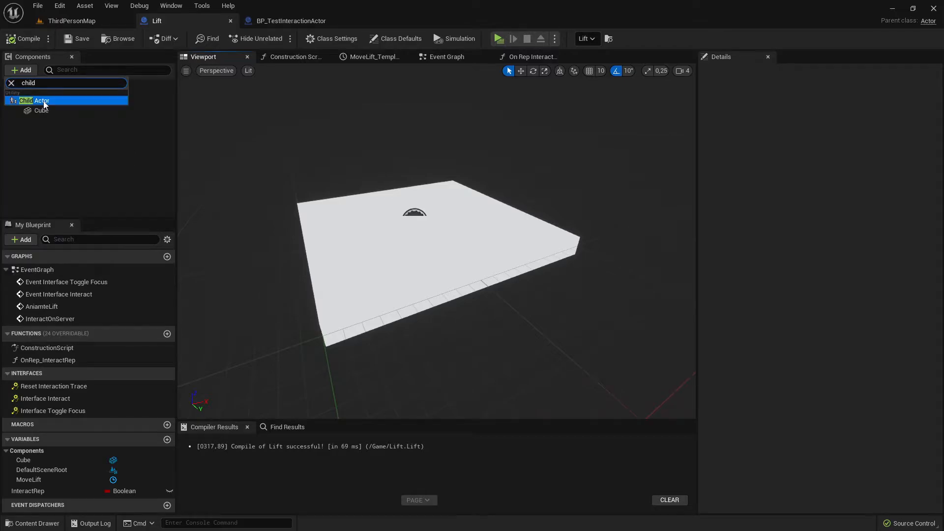
left_click(34, 100)
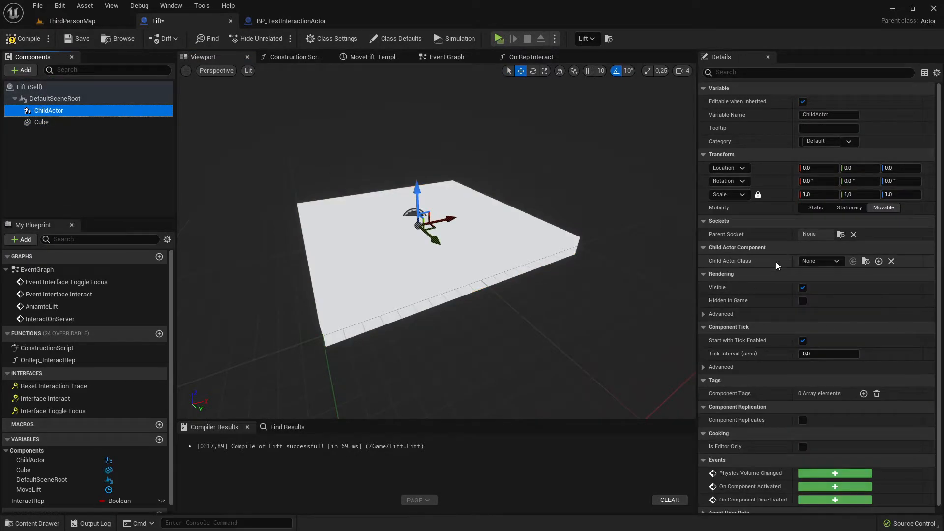
mouse_move(821, 261)
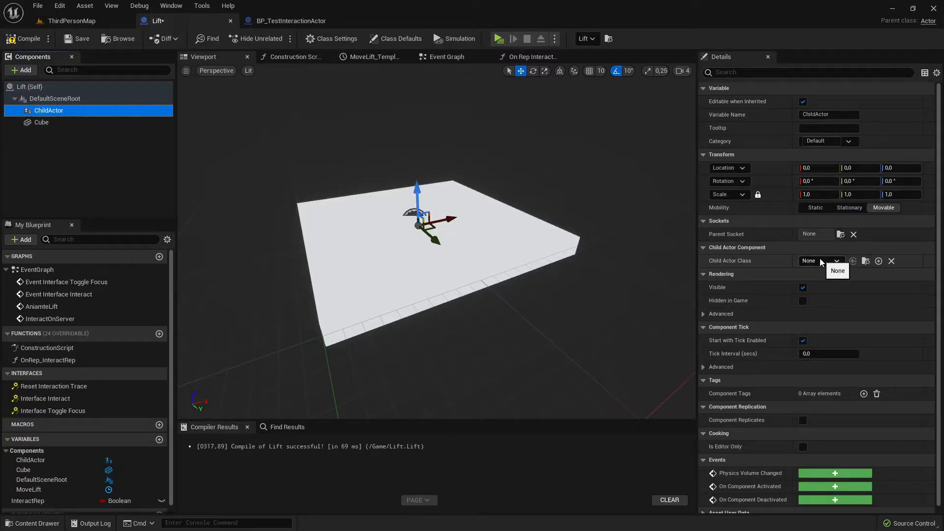
left_click(836, 262)
type("interact")
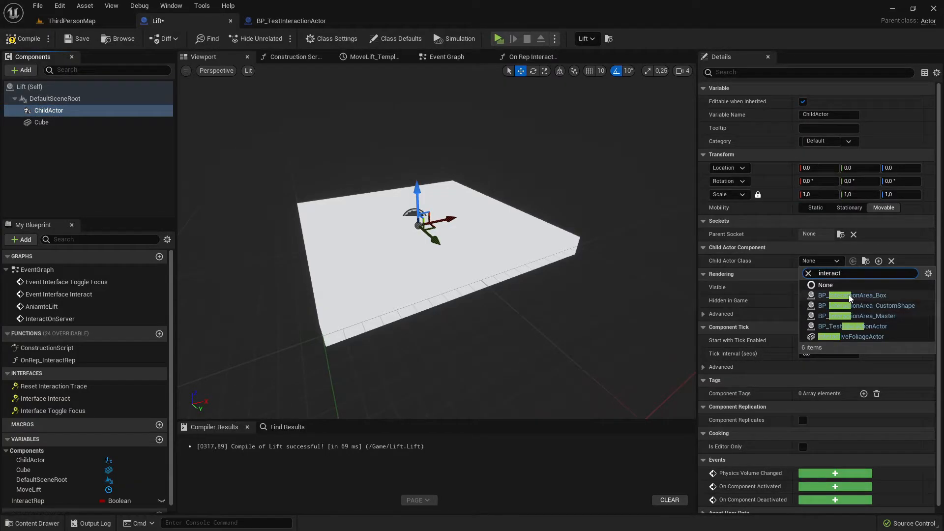
mouse_move(861, 295)
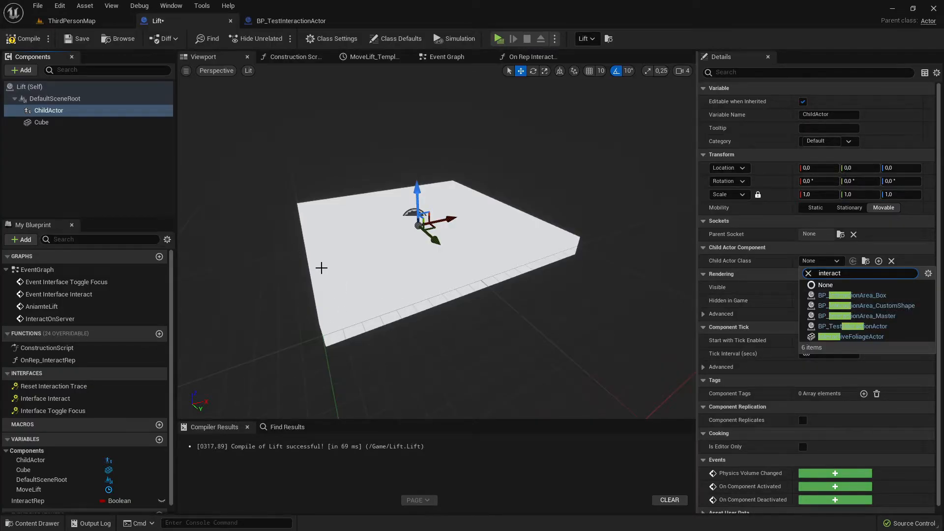
mouse_move(354, 231)
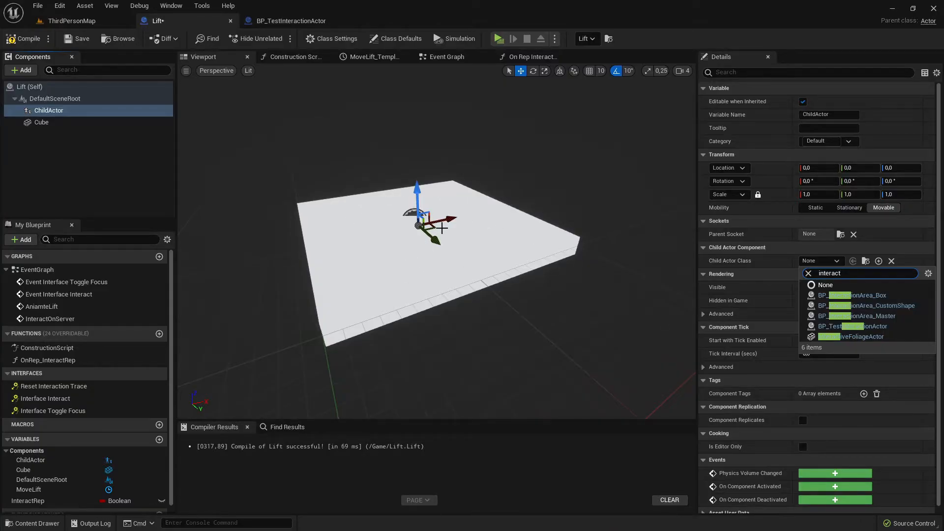
mouse_move(392, 191)
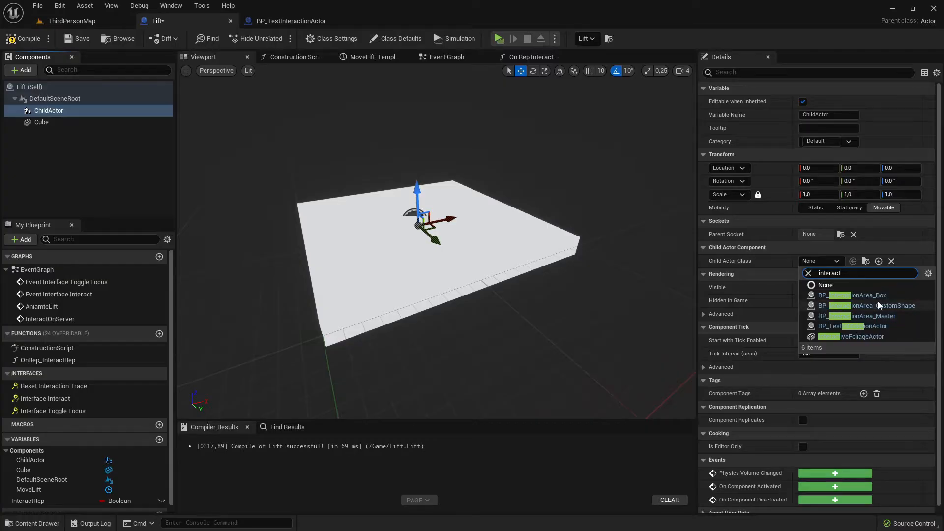
mouse_move(864, 304)
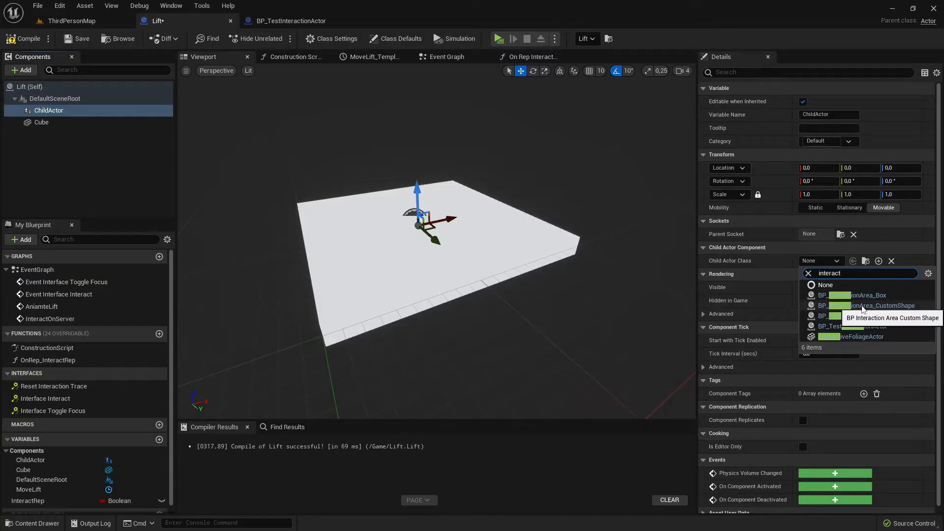
left_click(861, 304)
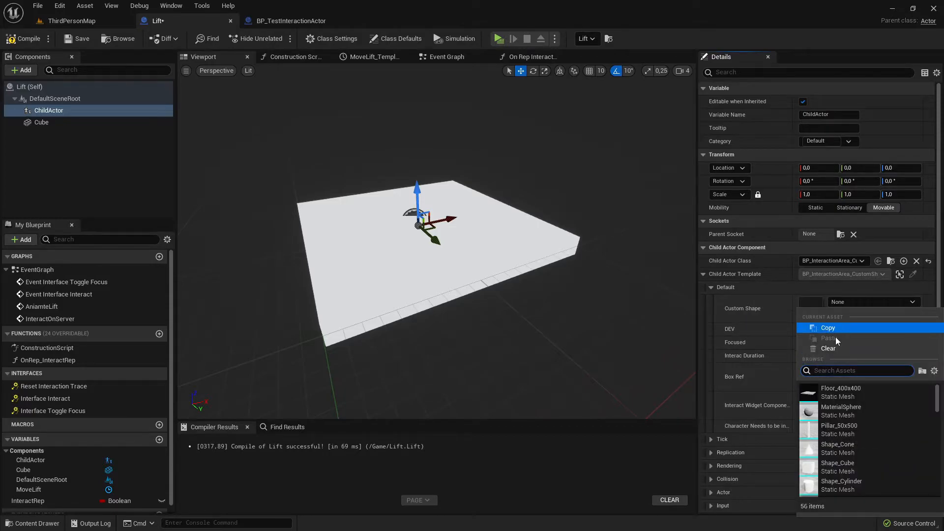
mouse_move(821, 383)
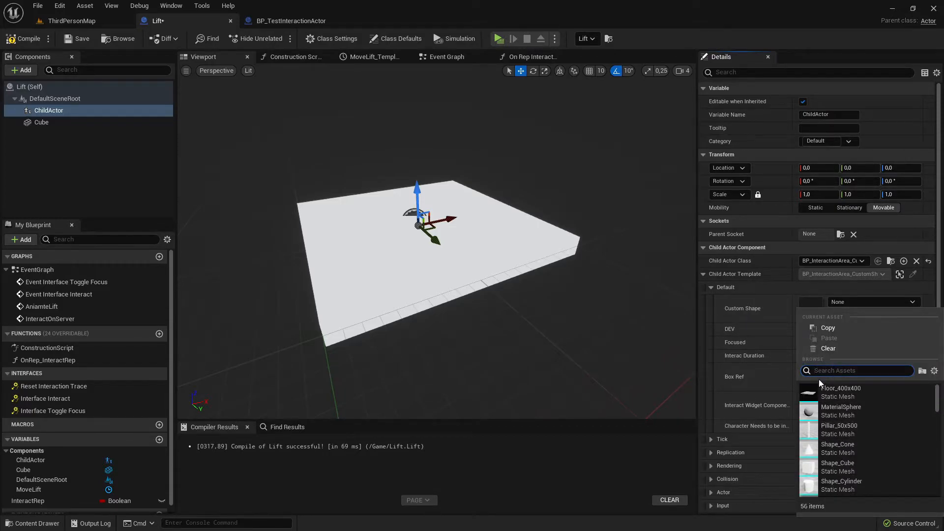
Set the ChildActor's Custom Shape to Shape_Cube and turn its DEV option on
left_click(838, 328)
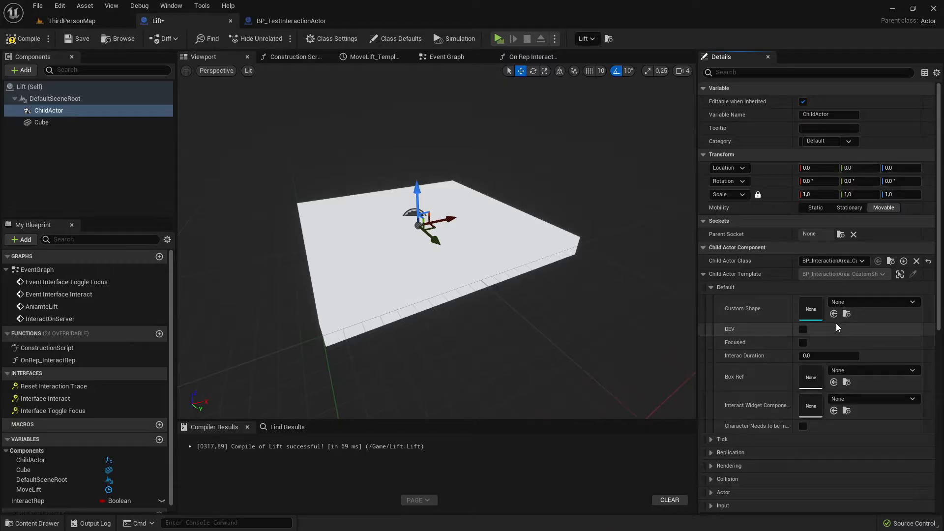
left_click(810, 308)
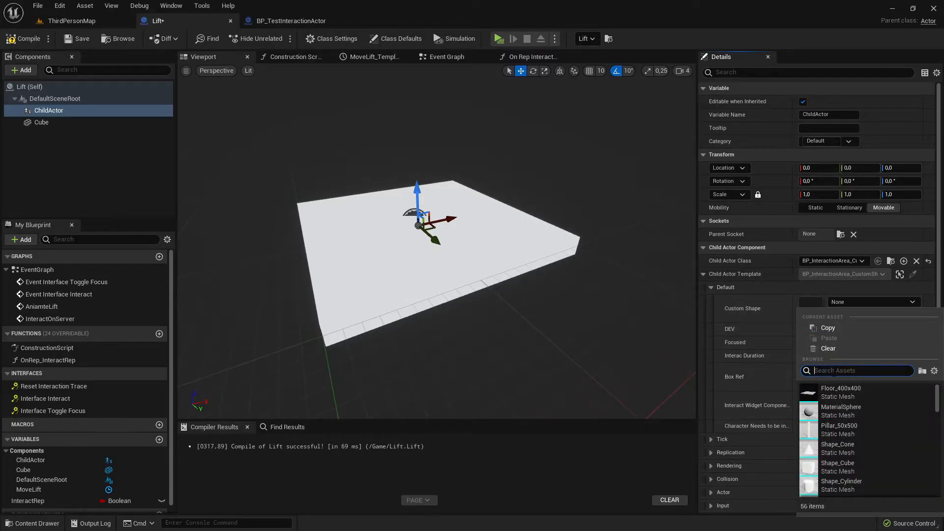
type("cube")
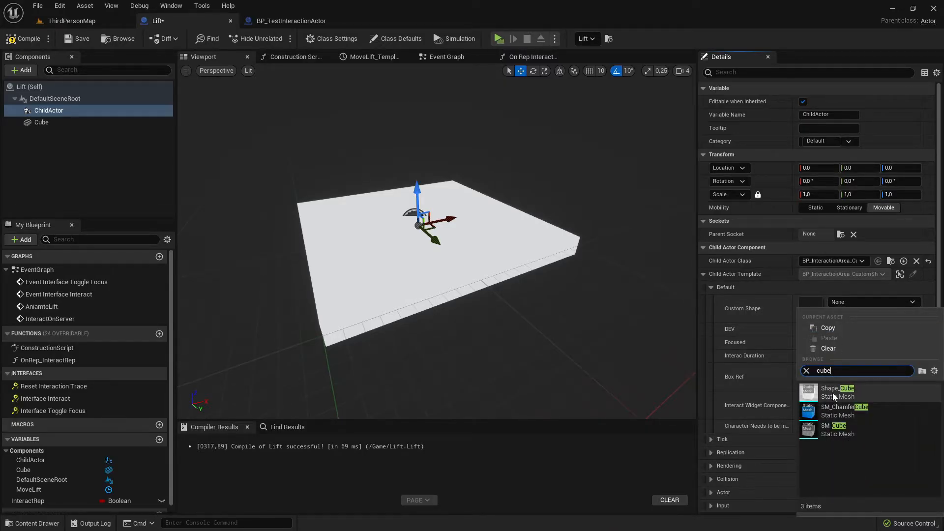
left_click(830, 391)
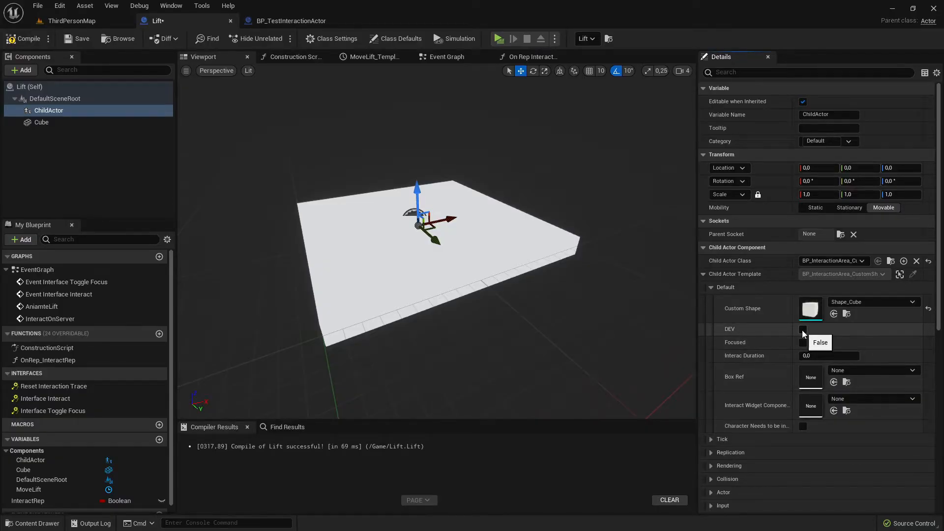
left_click(802, 328)
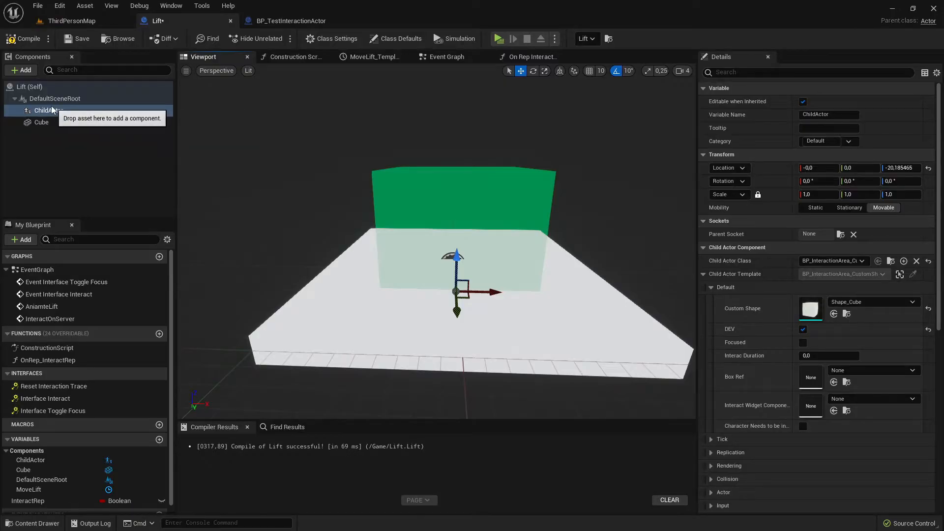
Nest the ChildActor under the Cube in the Components tree and scale it to cover the platform
left_click_drag(48, 110, 41, 122)
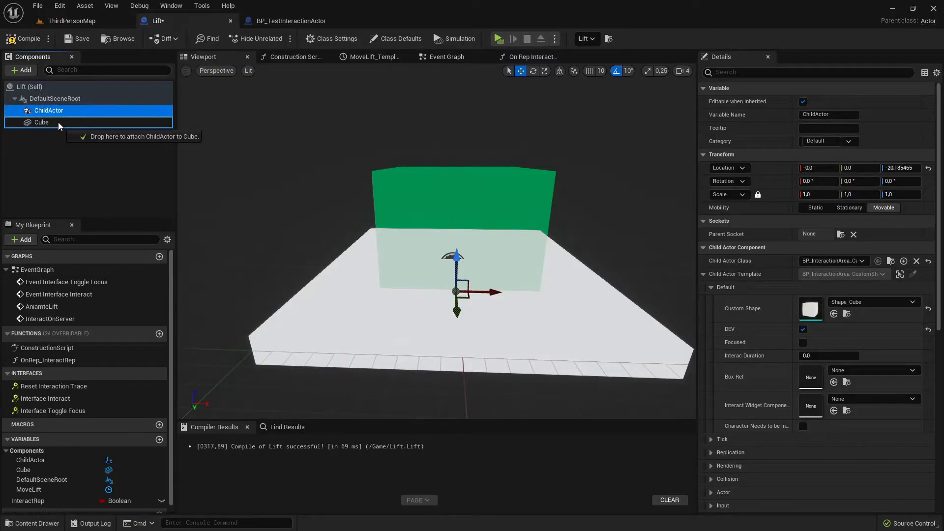
mouse_move(42, 125)
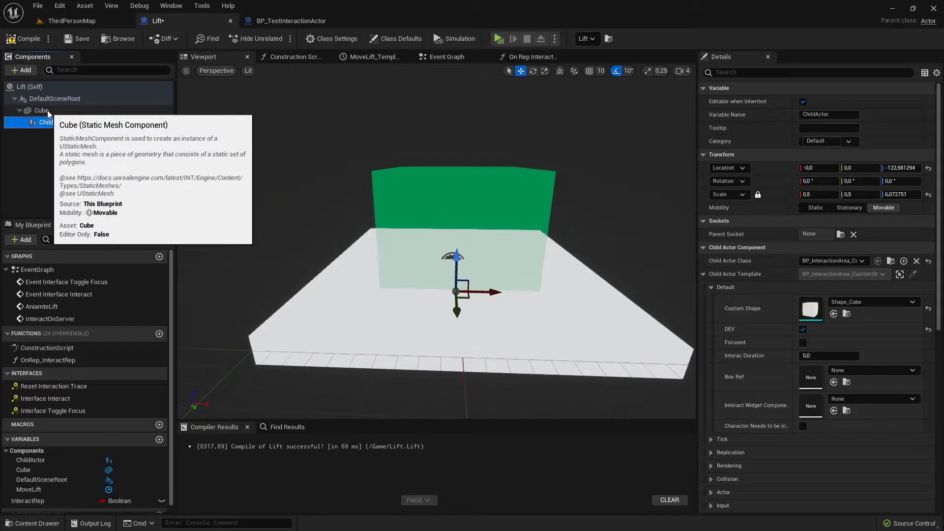
left_click(42, 110)
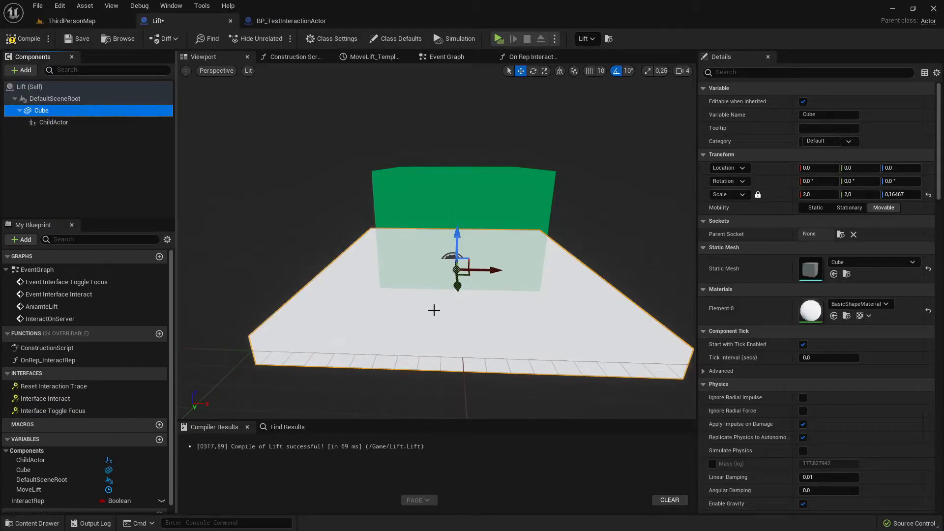
mouse_move(82, 148)
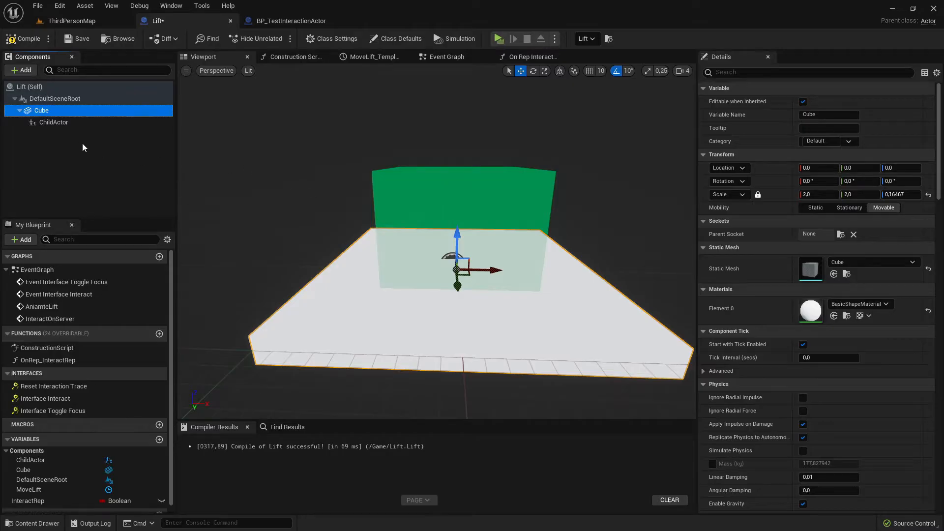
left_click(53, 122)
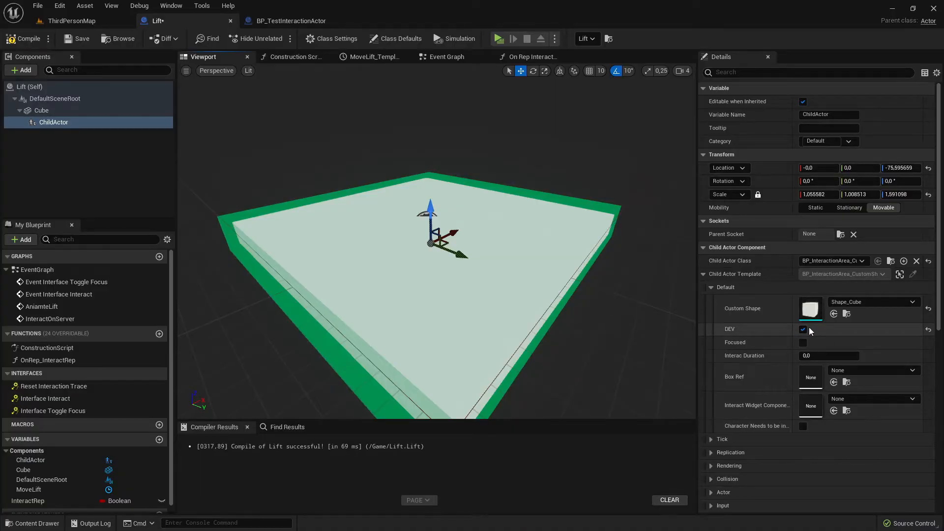
Turn the ChildActor's DEV option off and set Interac Duration to 1.0
left_click(802, 329)
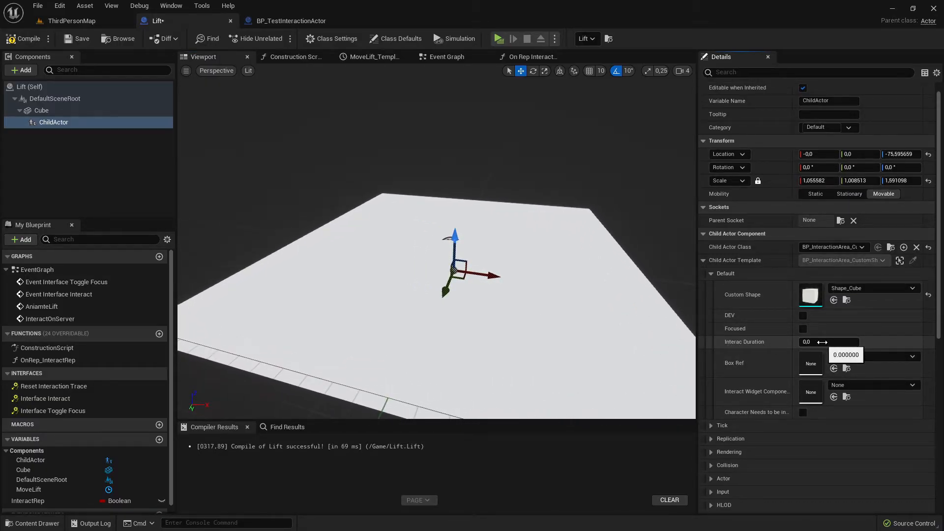
left_click(829, 342)
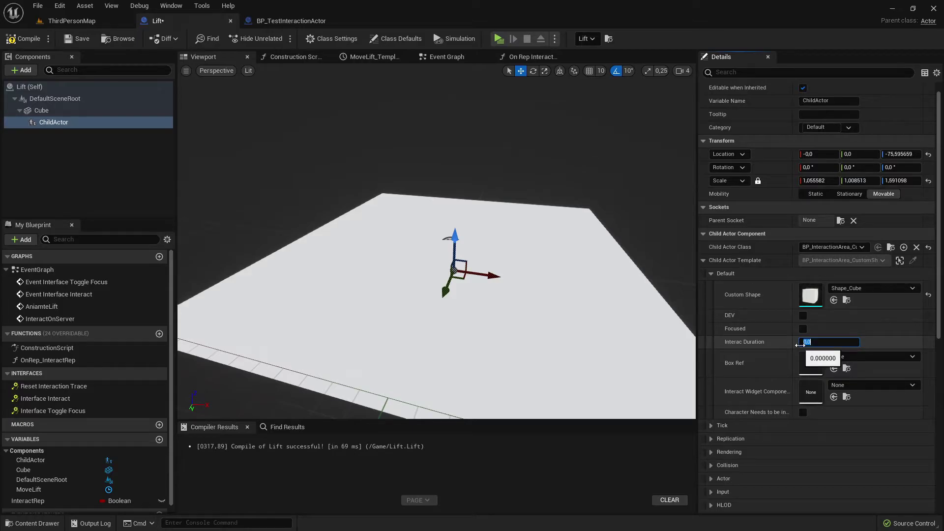
type("1.0")
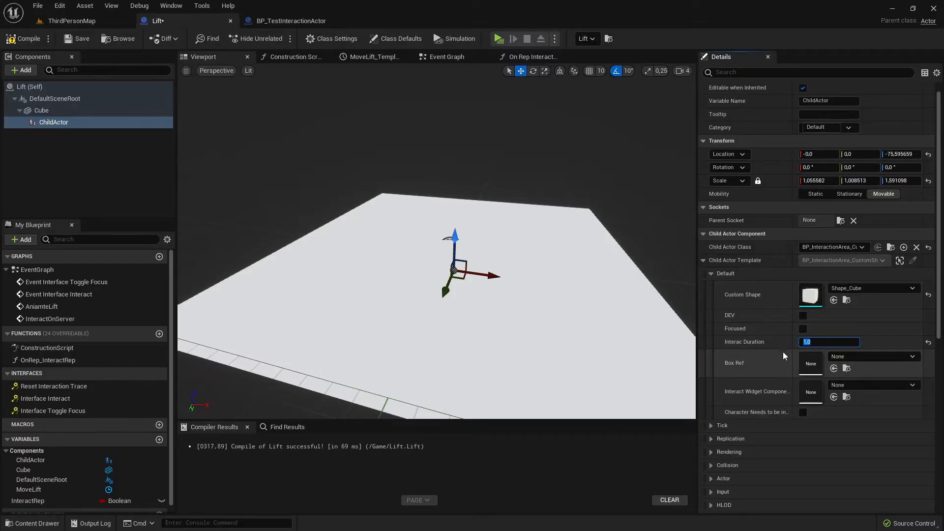
mouse_move(701, 331)
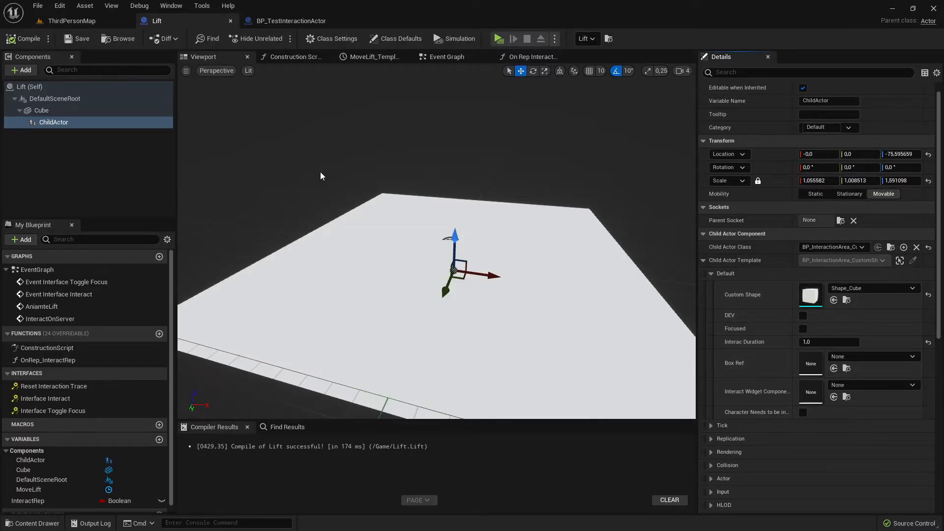
mouse_move(299, 73)
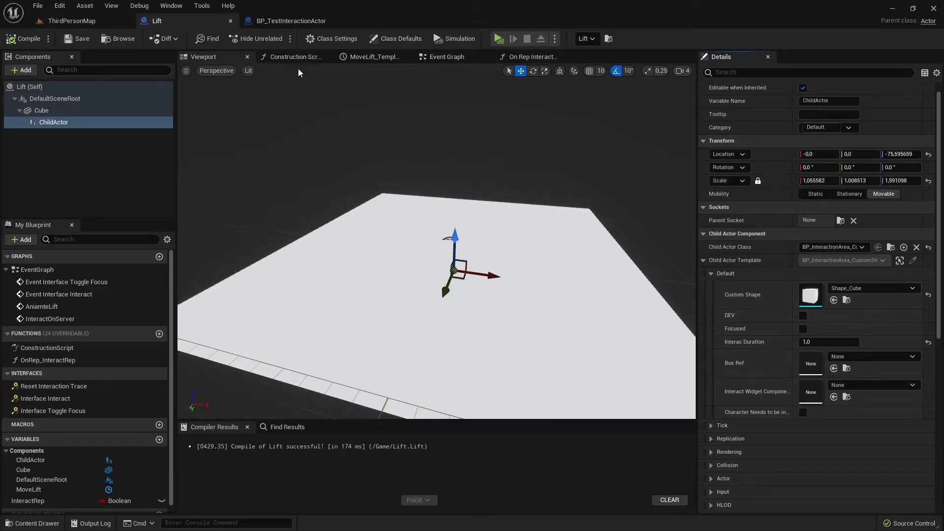
mouse_move(83, 158)
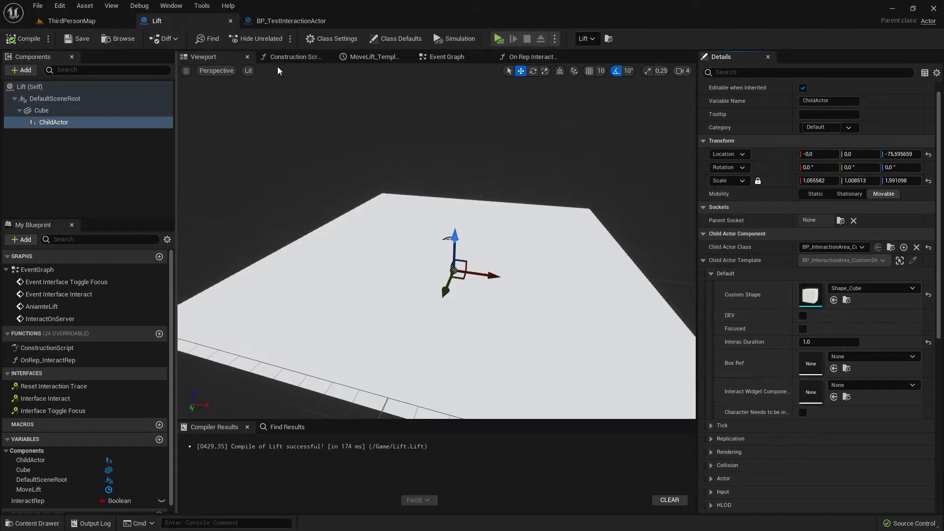
Copy the Widget component from BP_TestInteractionActor and paste it under the Lift's Cube
left_click(291, 21)
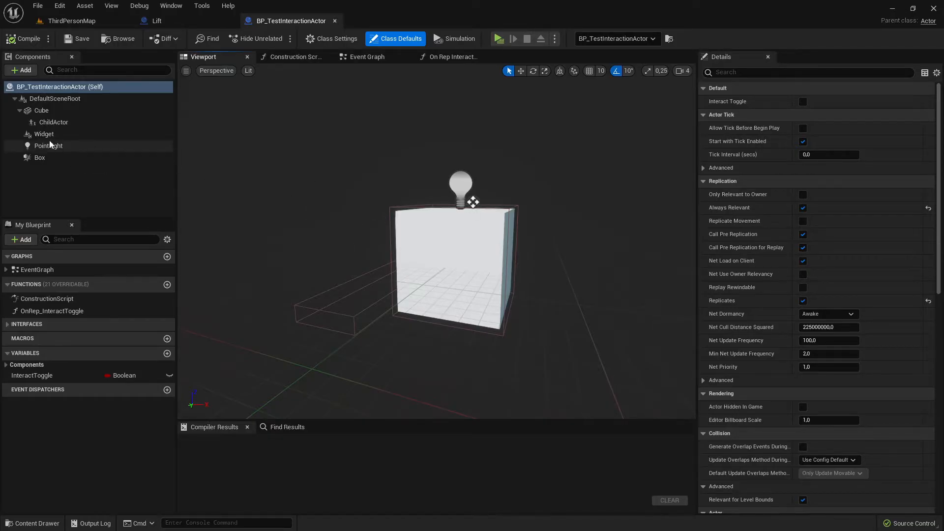
left_click(155, 21)
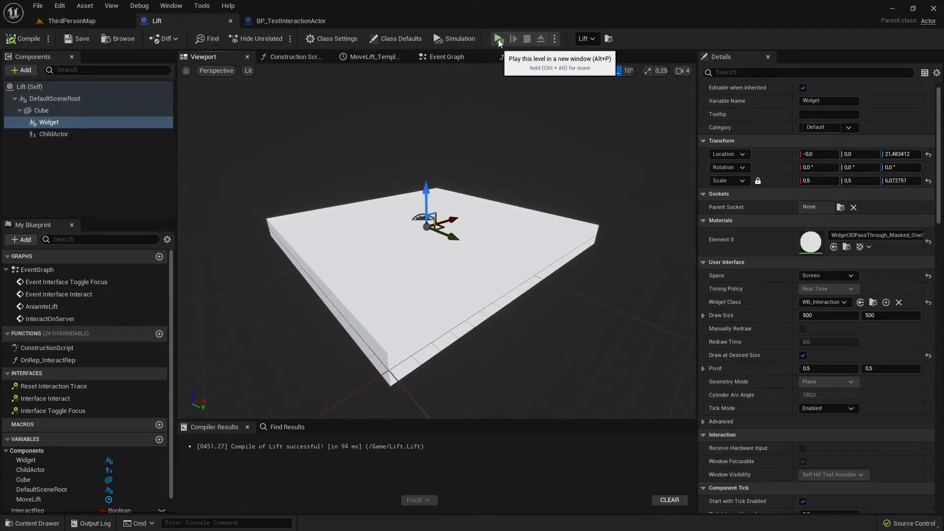
Play-test the lift, stop, recompile Lift and return to the BP_TestInteractionActor blueprint
left_click(497, 40)
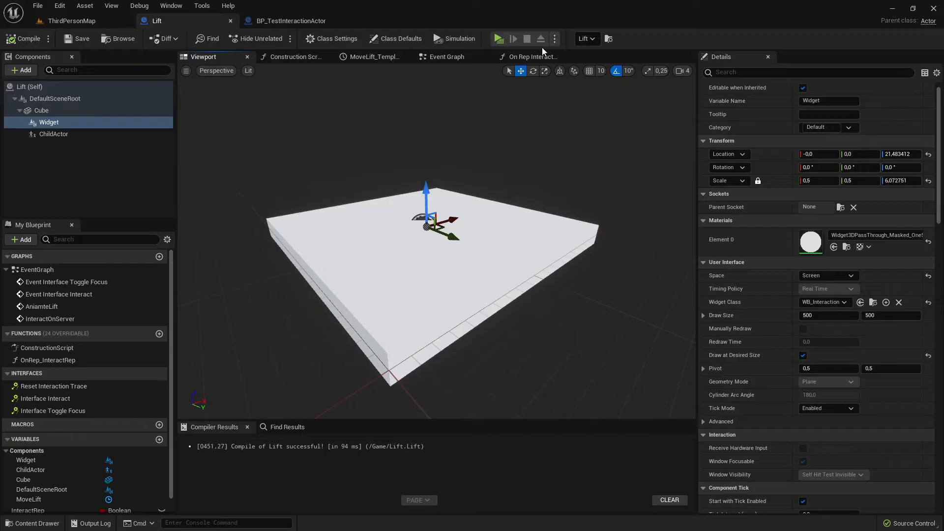
left_click(554, 39)
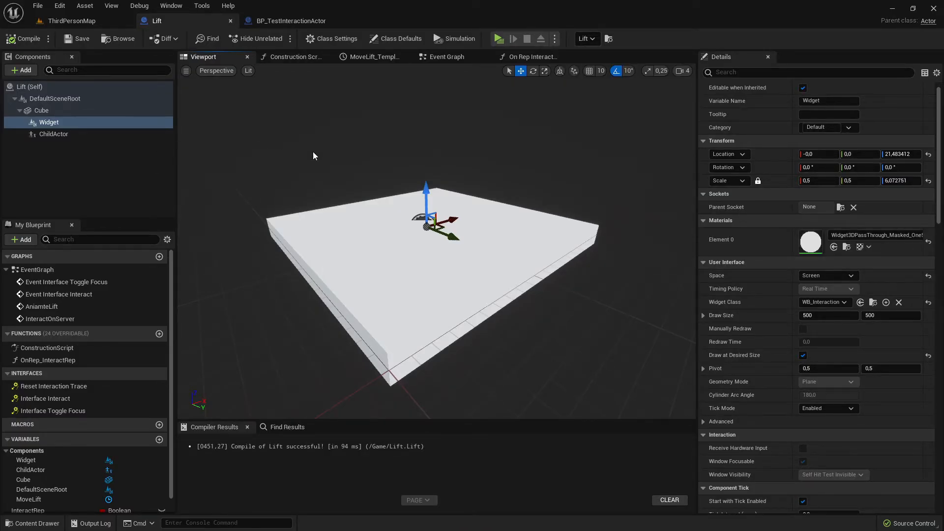
left_click(498, 38)
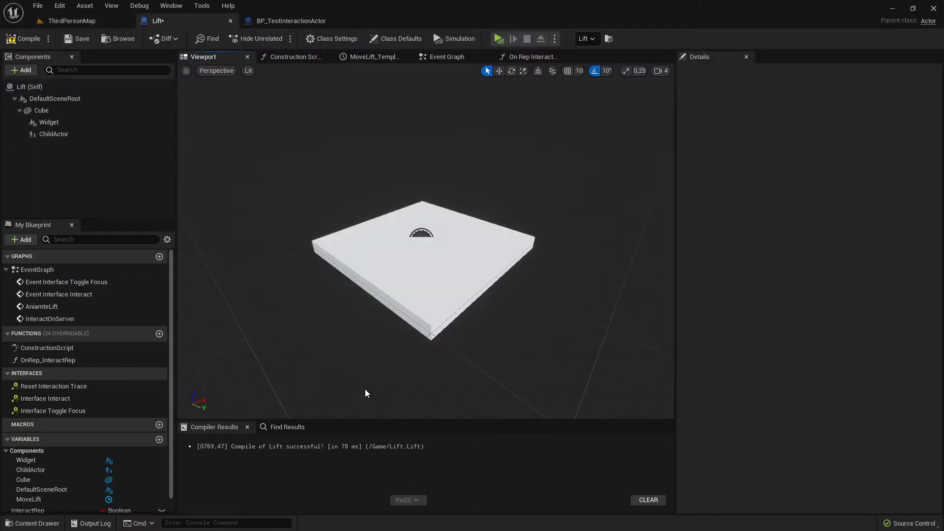
left_click(292, 21)
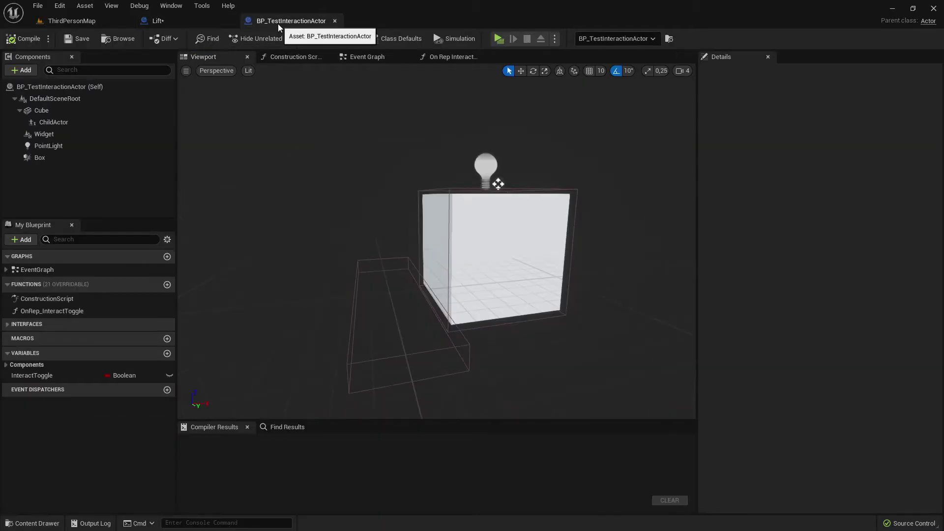
Copy the Box trigger component into the Lift and move it to the platform's edge
left_click(39, 157)
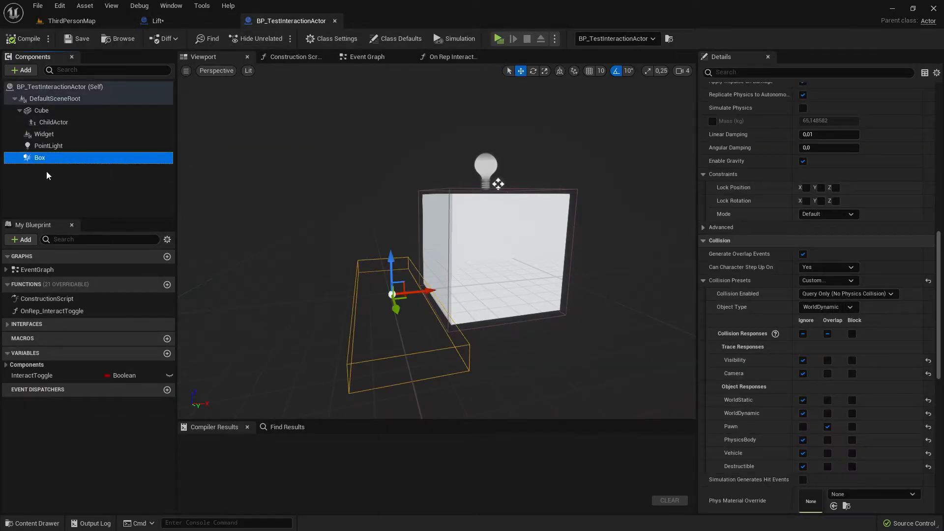
left_click(153, 20)
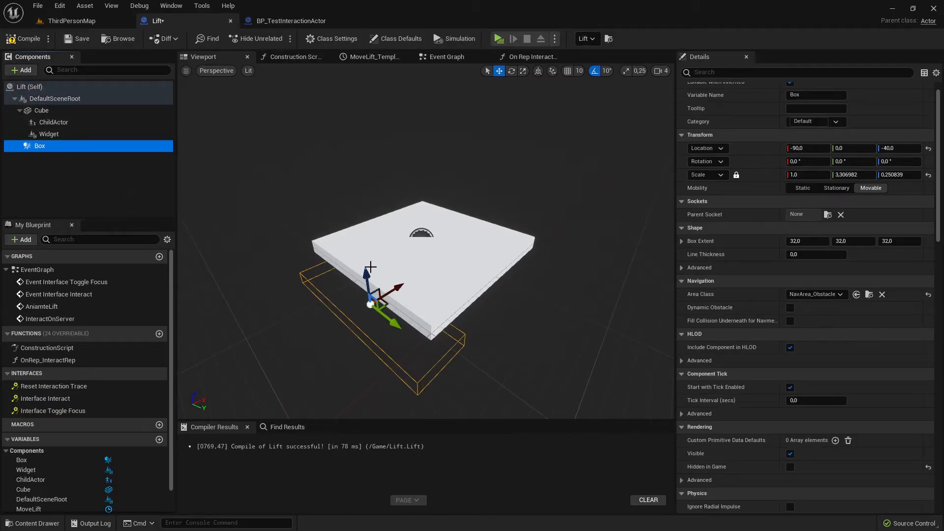
left_click_drag(374, 301, 337, 295)
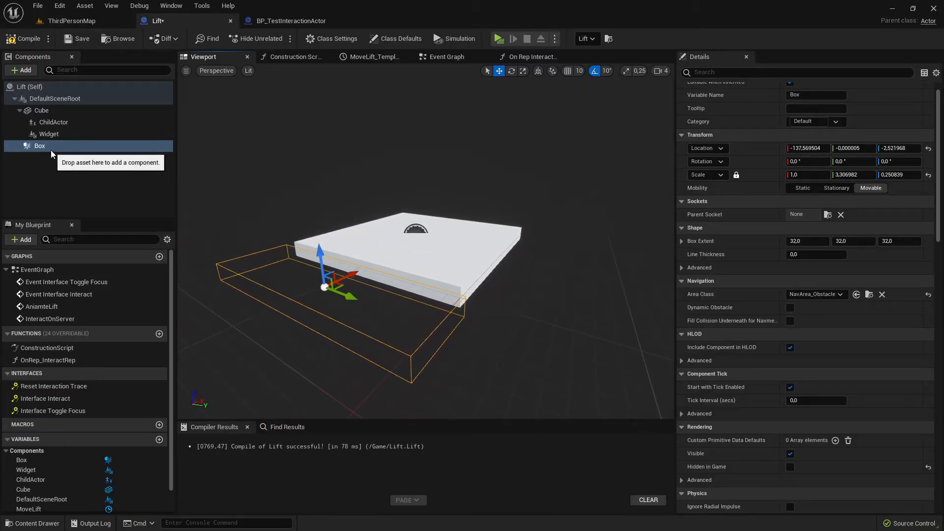
Set the Box's collision responses to Ignore everything, overlapping only Pawns
scroll("down", 3)
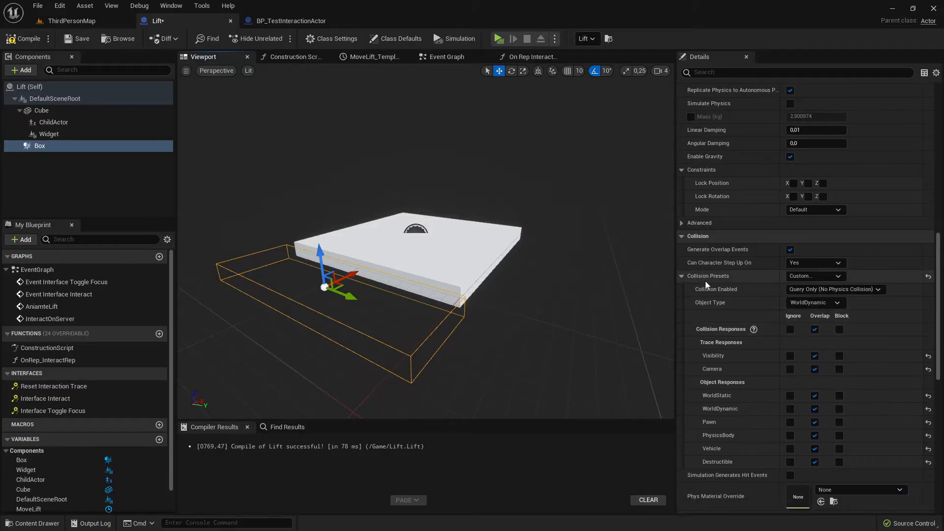
scroll("down", 3)
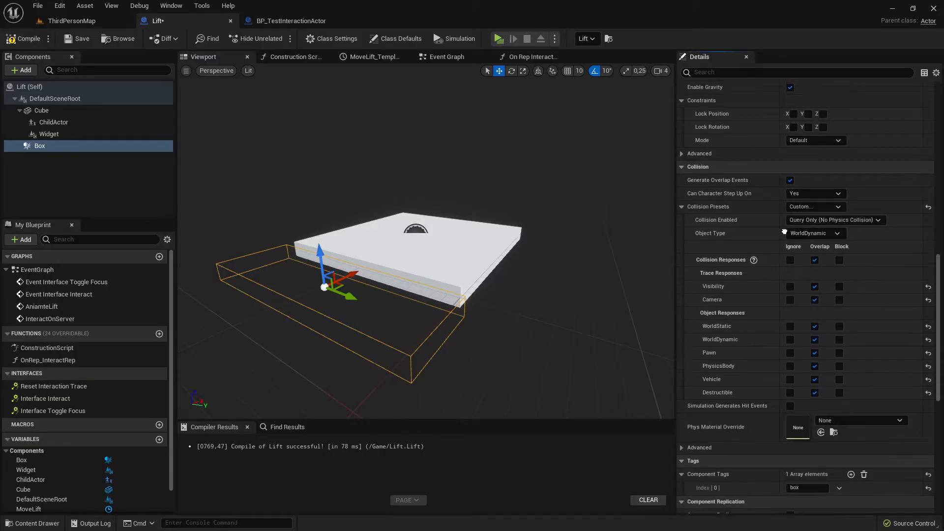
left_click(790, 258)
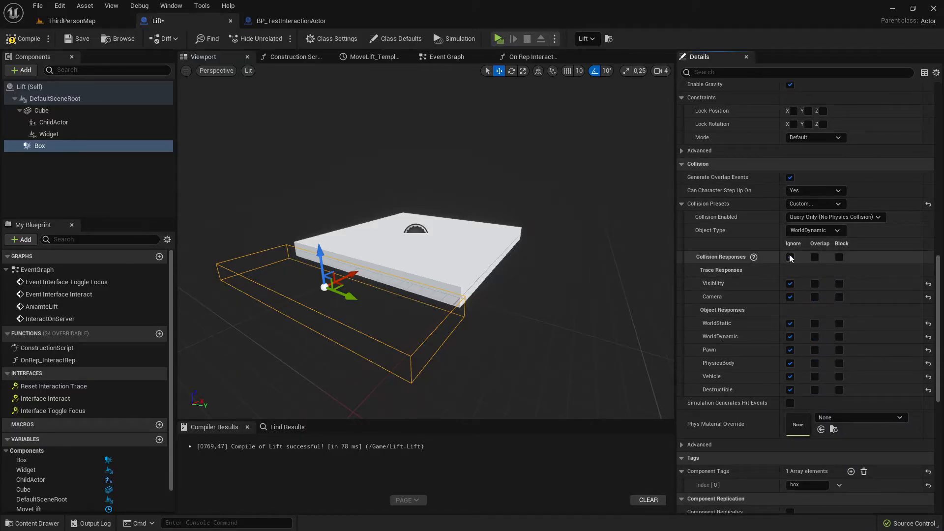
left_click(791, 257)
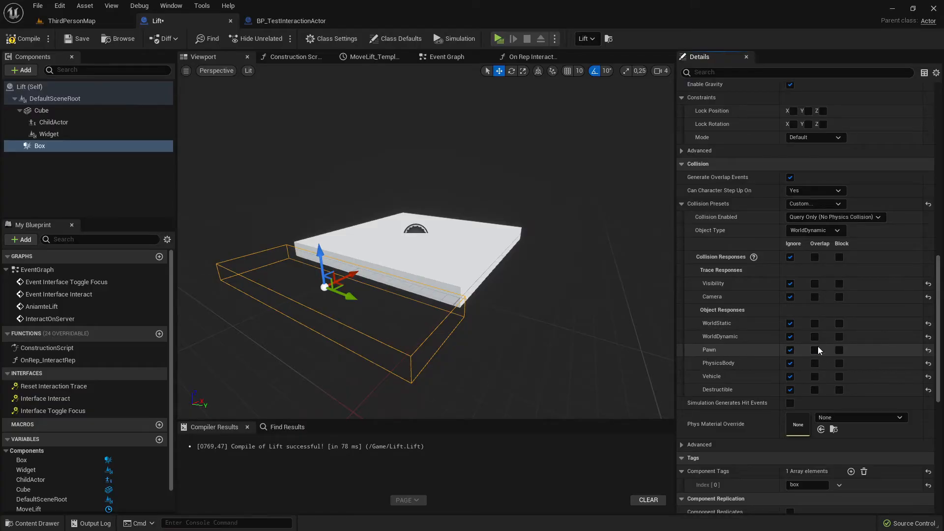
left_click(814, 350)
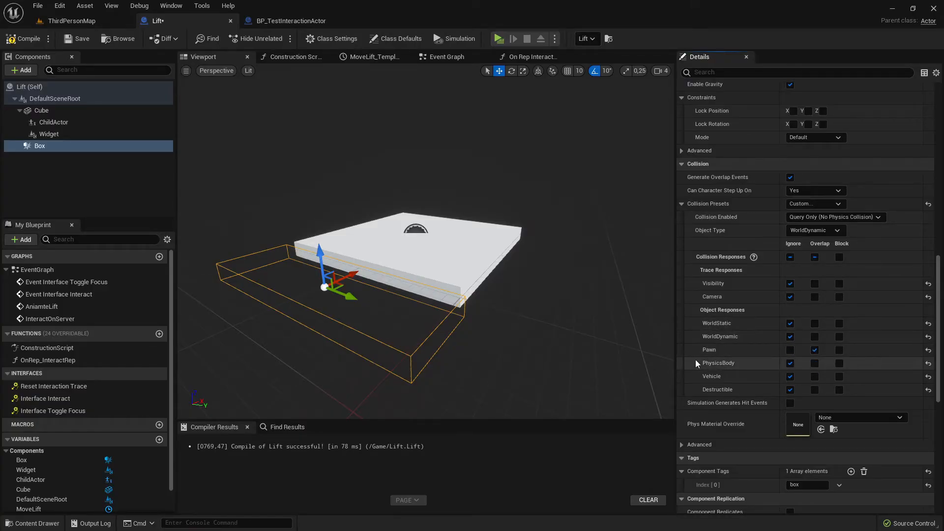
scroll("down", 3)
type("tag")
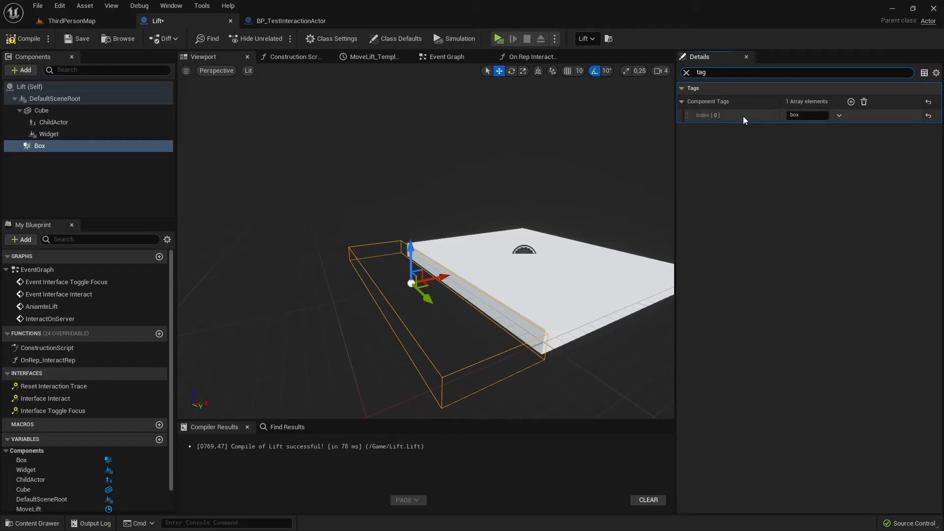
Check the Box carries tag 'box' and the Widget carries tag 'interact', then return to BP_TestInteractionActor
double_click(806, 115)
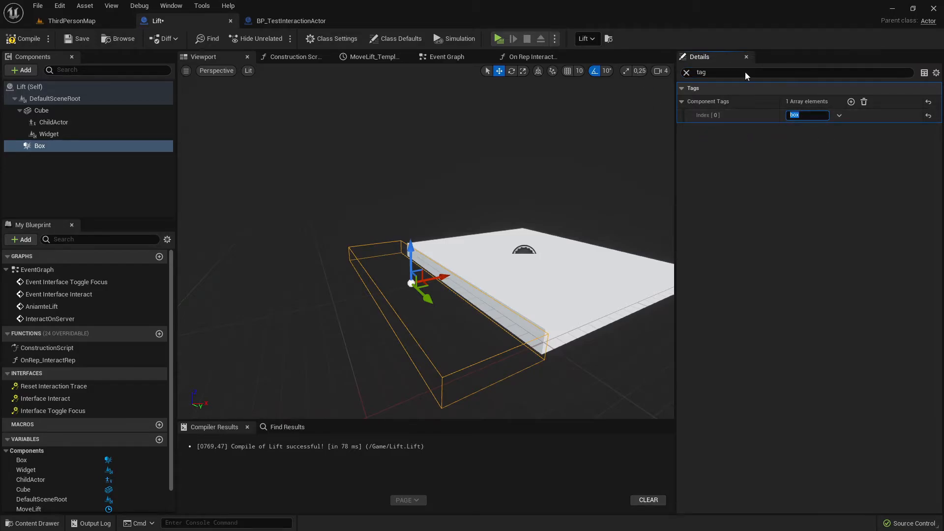
mouse_move(145, 105)
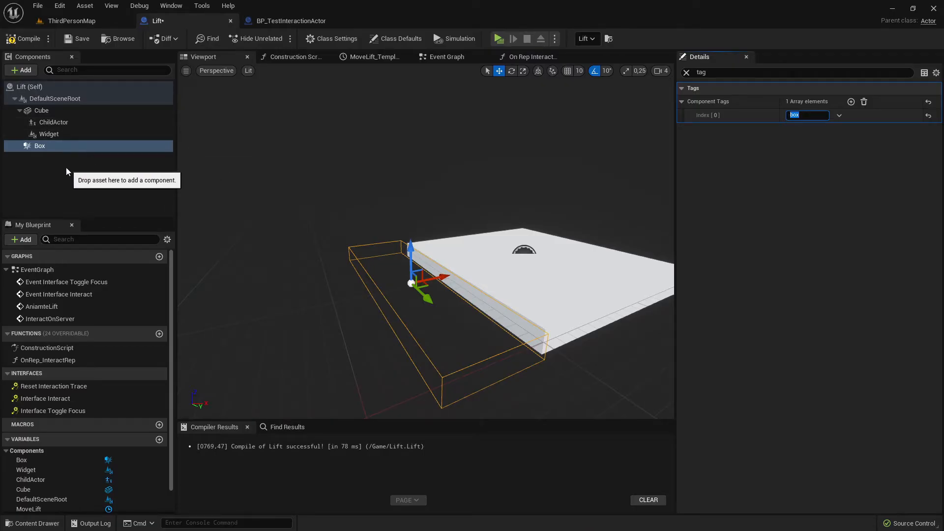
mouse_move(755, 190)
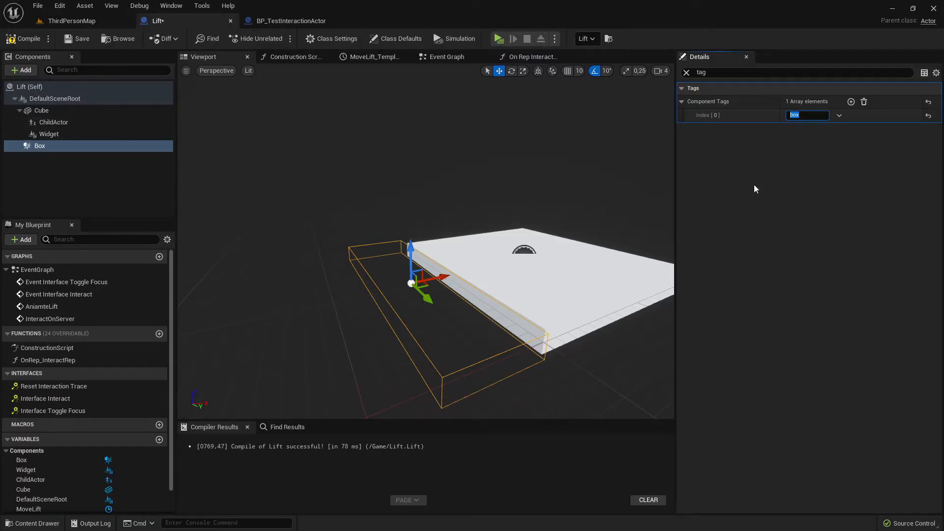
mouse_move(812, 127)
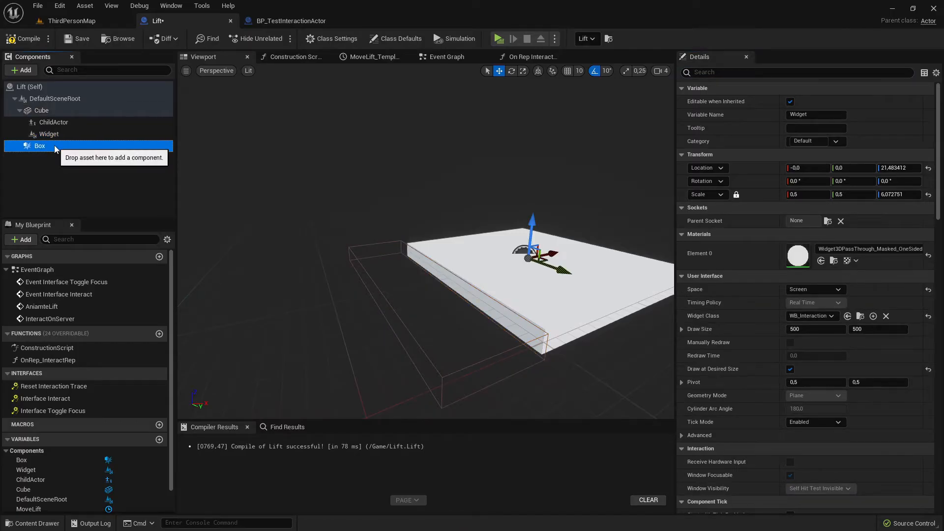
left_click(48, 133)
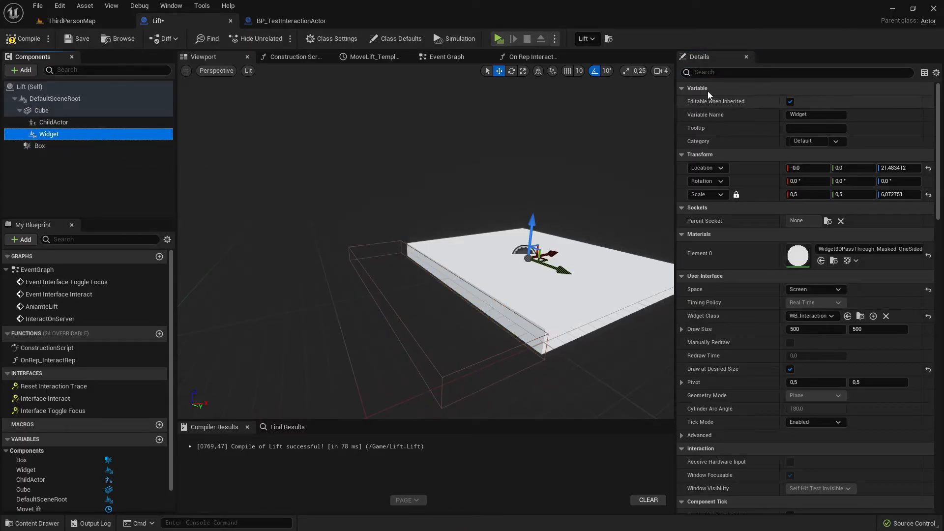
type("tag")
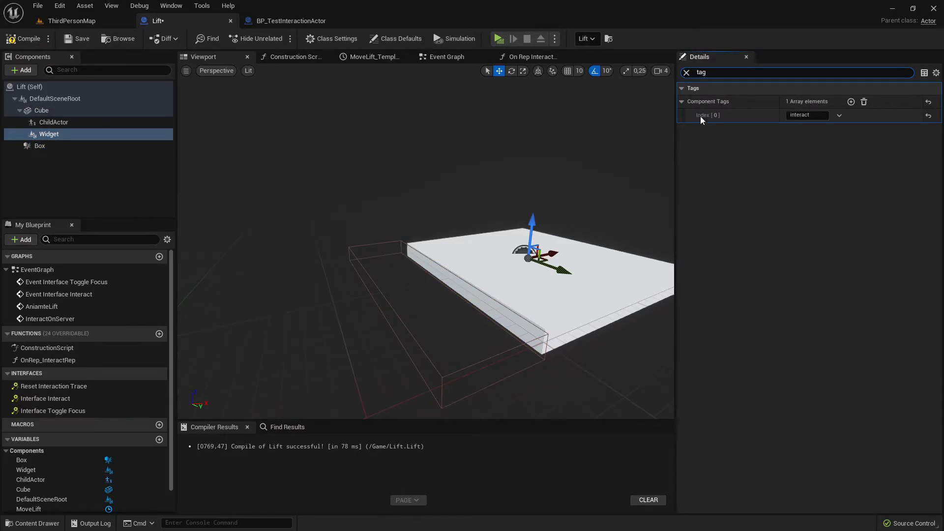
double_click(806, 116)
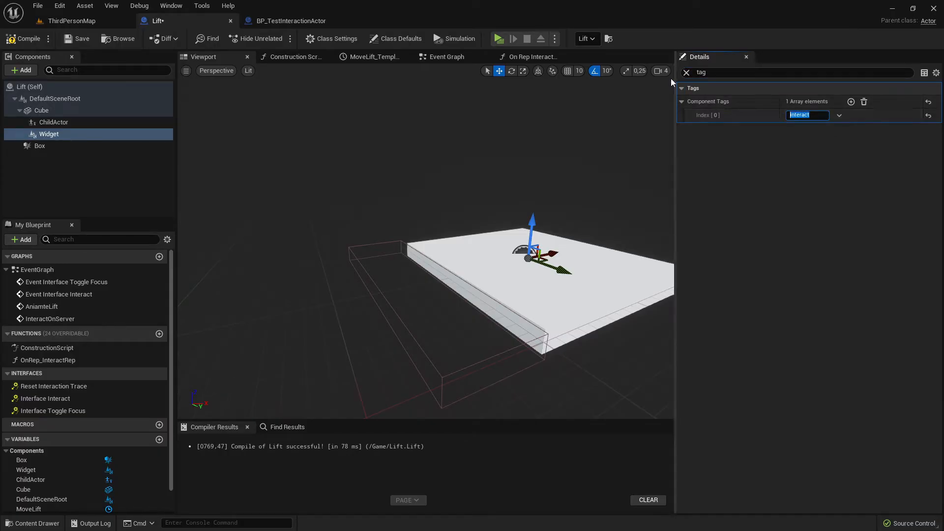
left_click(292, 21)
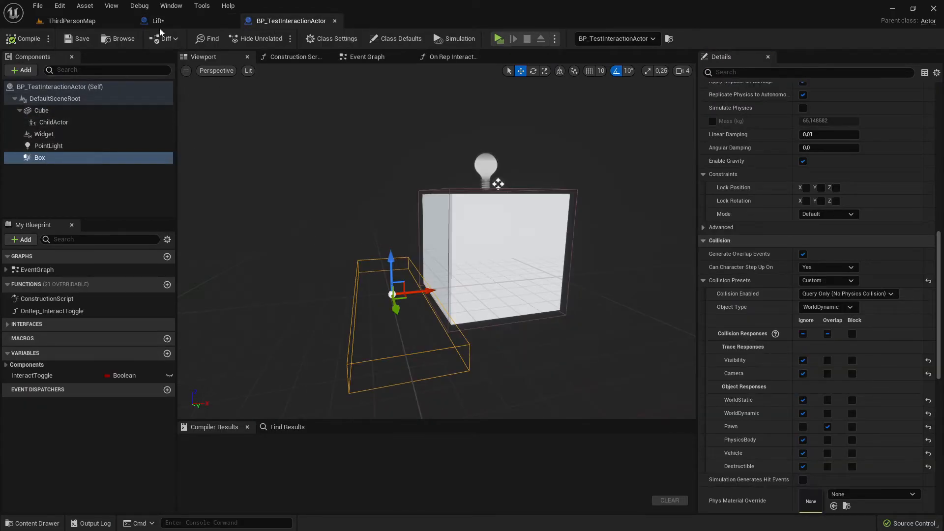
Enable 'Character Needs to be in Box' on the Lift's interaction-area ChildActor
left_click(153, 20)
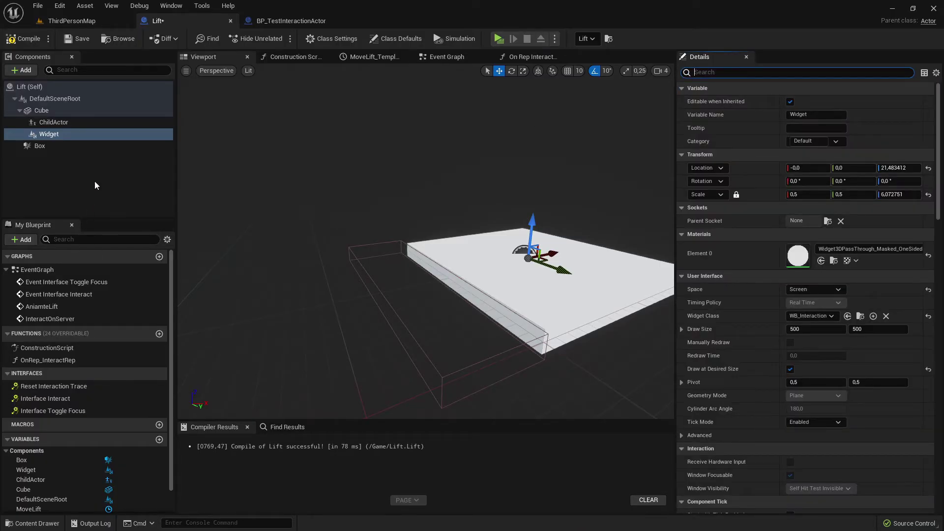
left_click(53, 122)
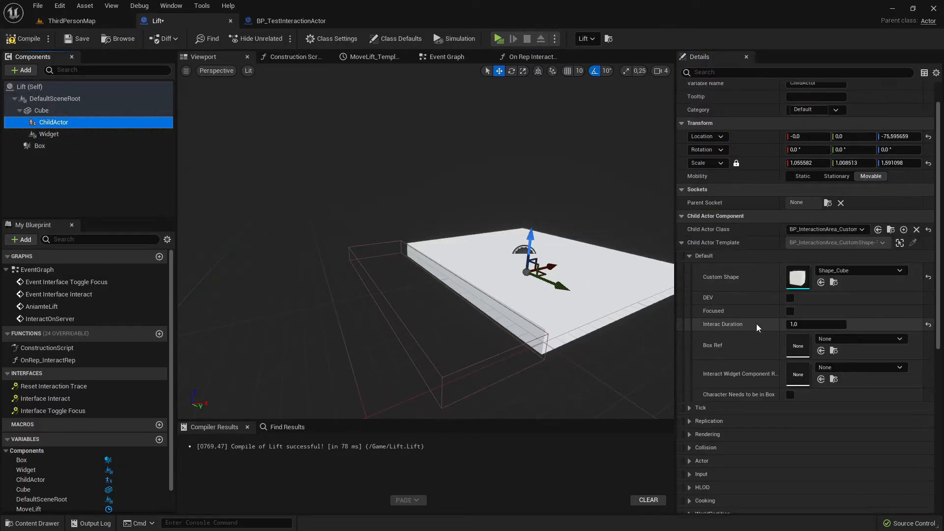
scroll("down", 3)
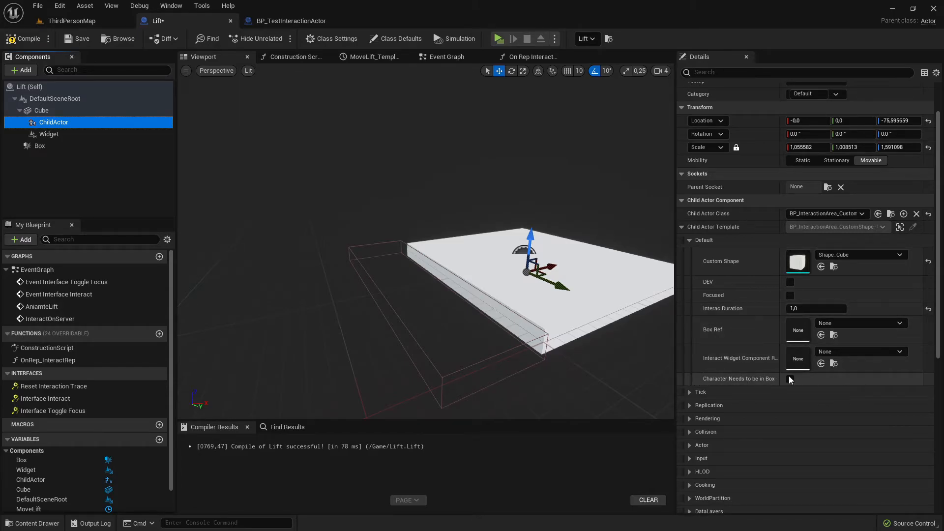
left_click(791, 379)
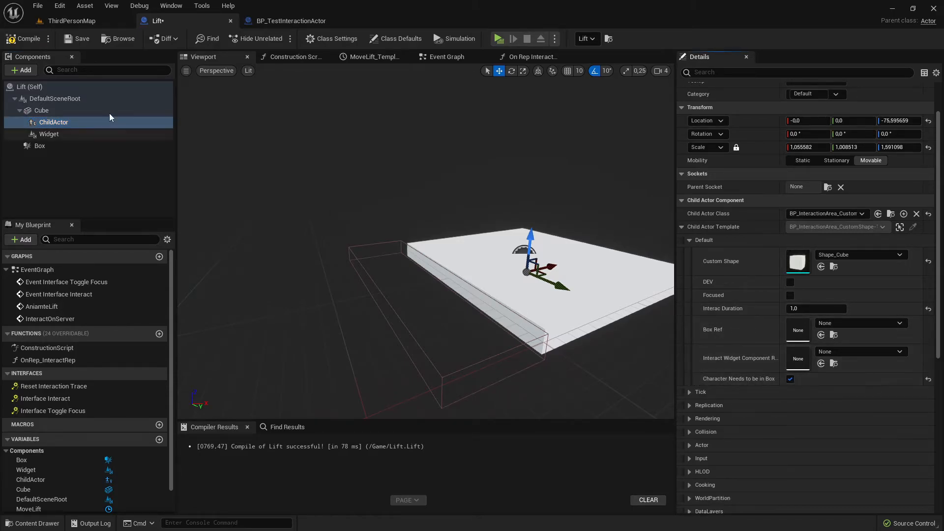
mouse_move(499, 38)
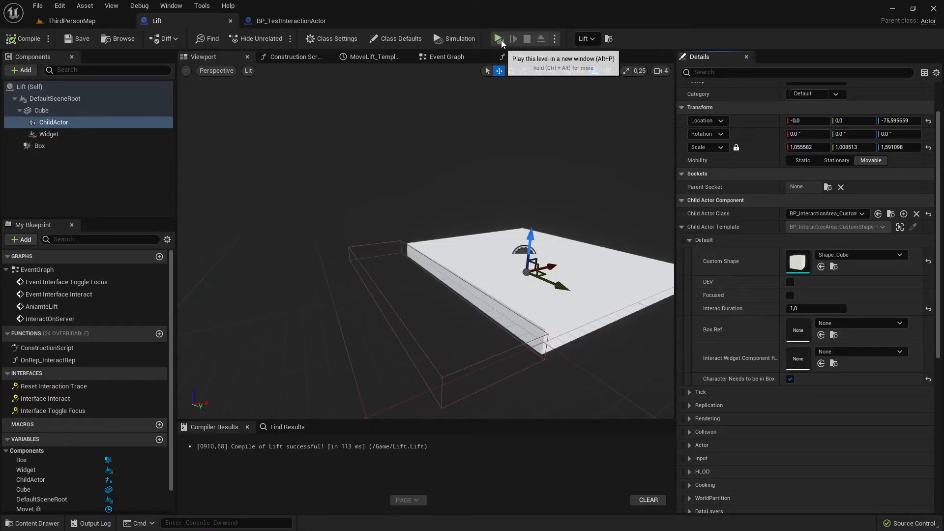
Play the level to test the lift's box-restricted interaction
left_click(497, 39)
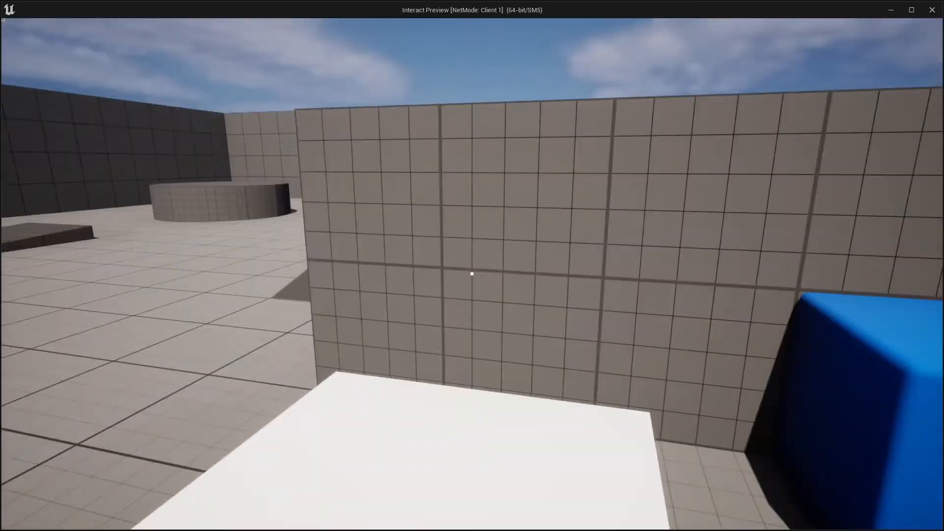
mouse_move(472, 277)
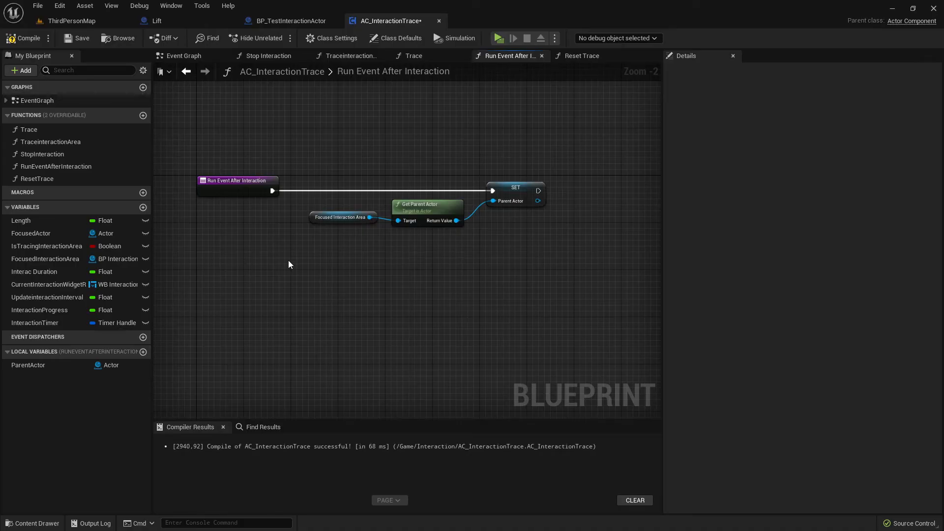
After storing Parent Actor, get its class and compare it with == against Lift
left_click(236, 181)
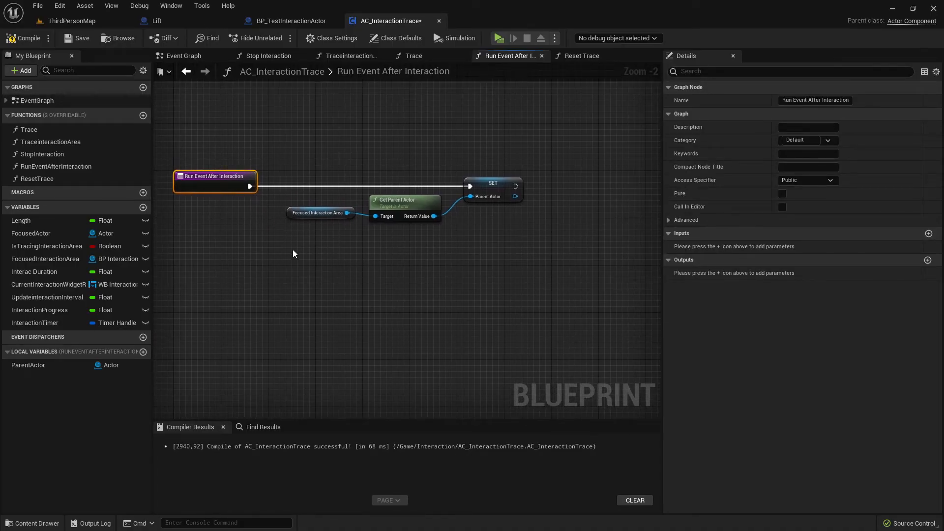
mouse_move(431, 261)
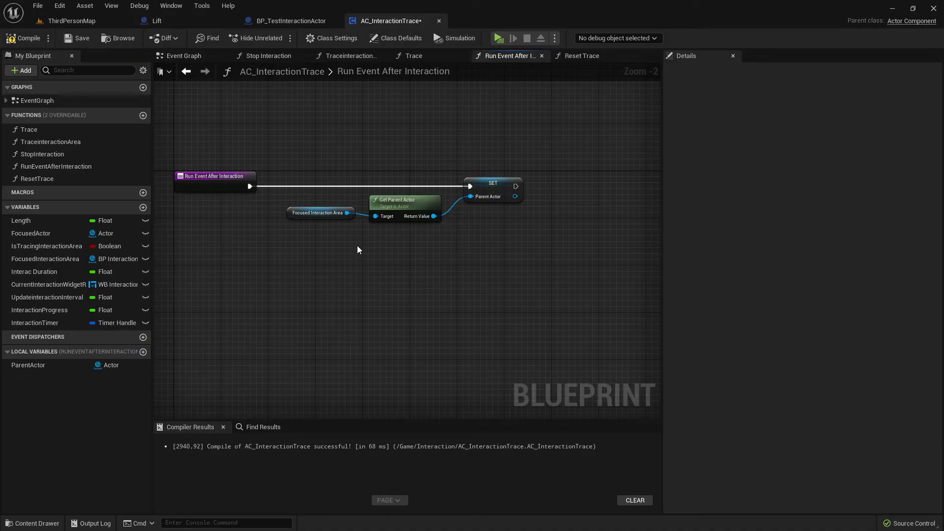
mouse_move(382, 235)
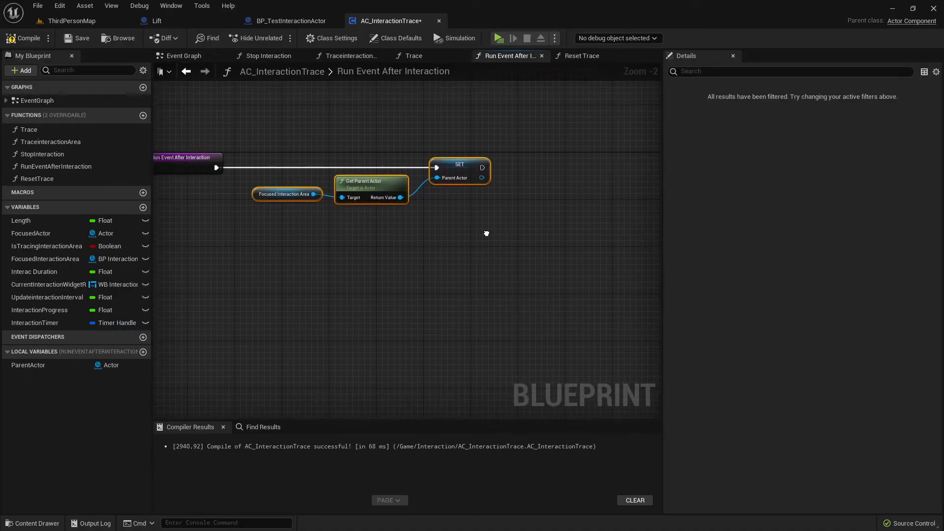
left_click(459, 164)
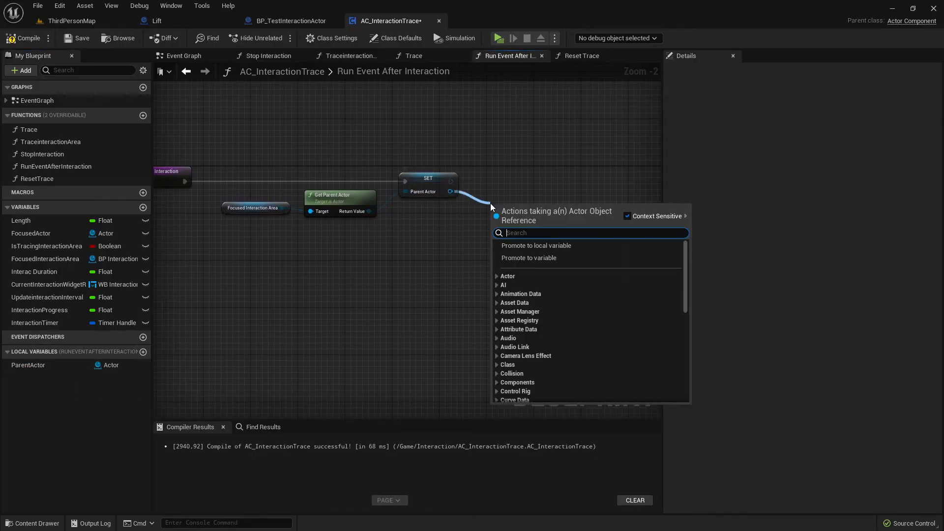
type("get c")
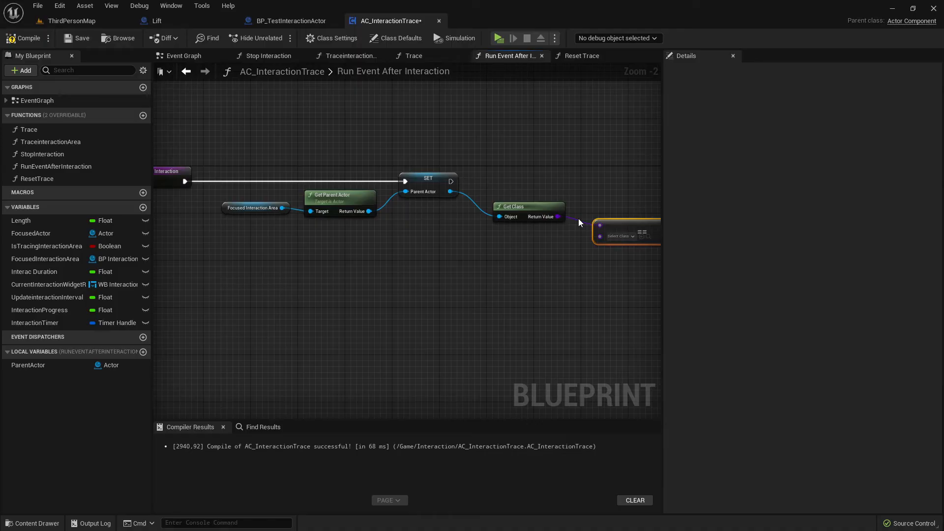
left_click(613, 224)
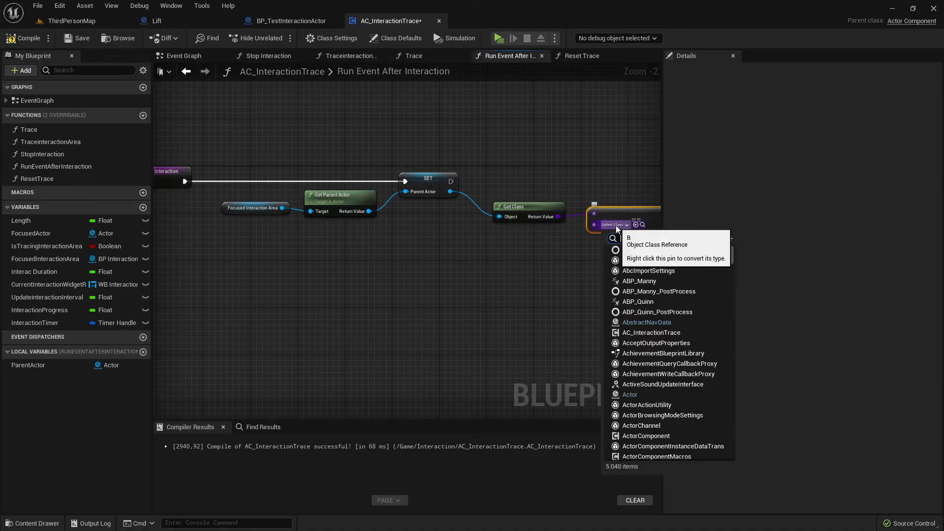
type("lift")
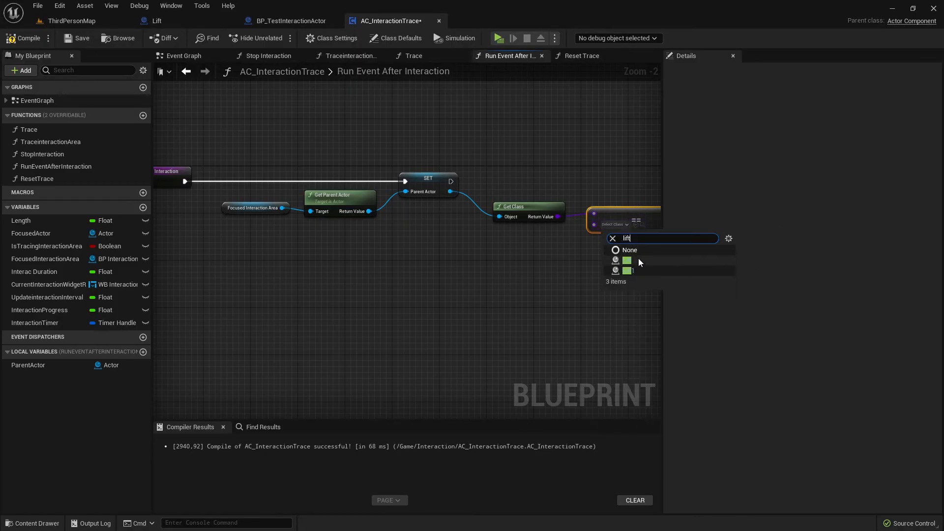
left_click(628, 261)
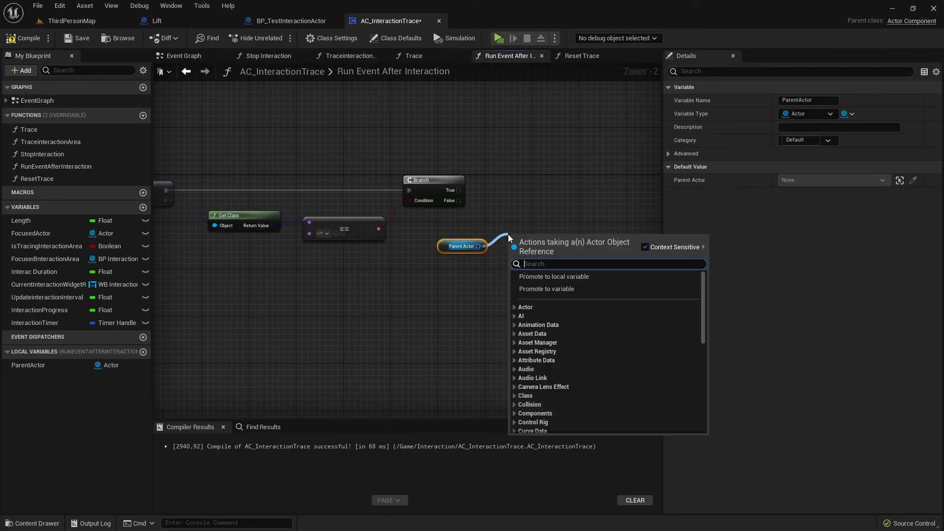
On the Branch's True path, Cast To Lift from Parent Actor and add a Print String
type("cast to")
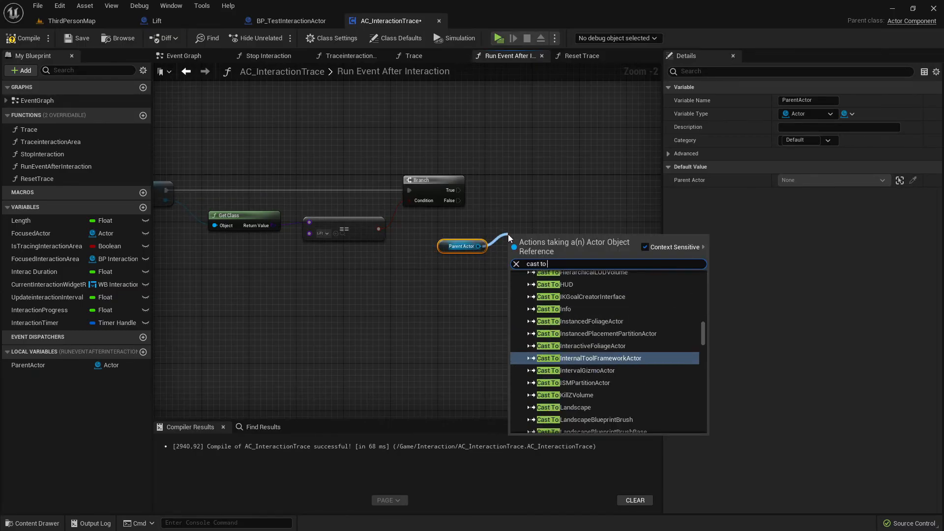
type("lif")
type("print")
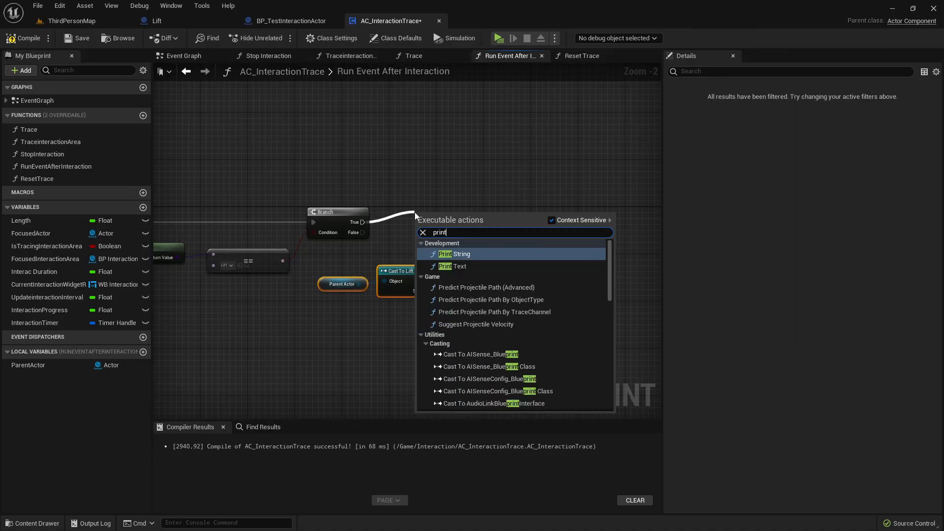
left_click(452, 253)
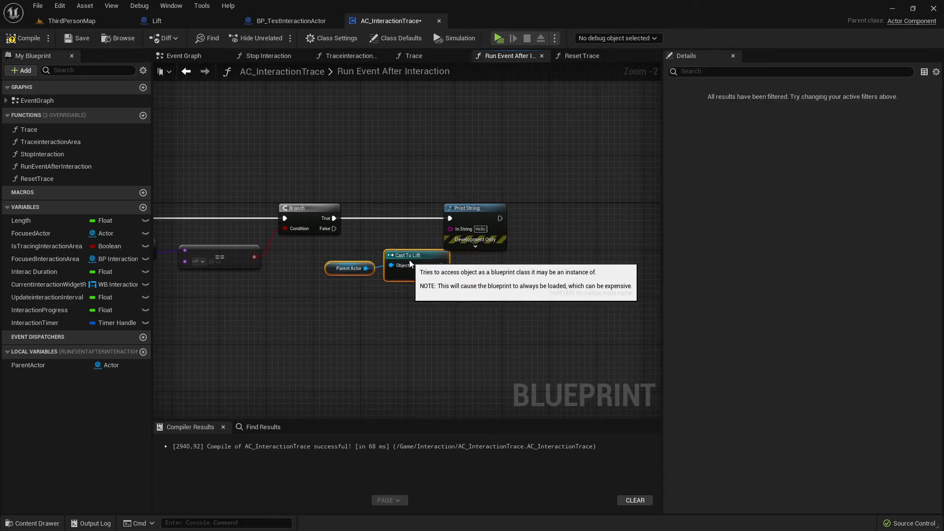
scroll("down", 3)
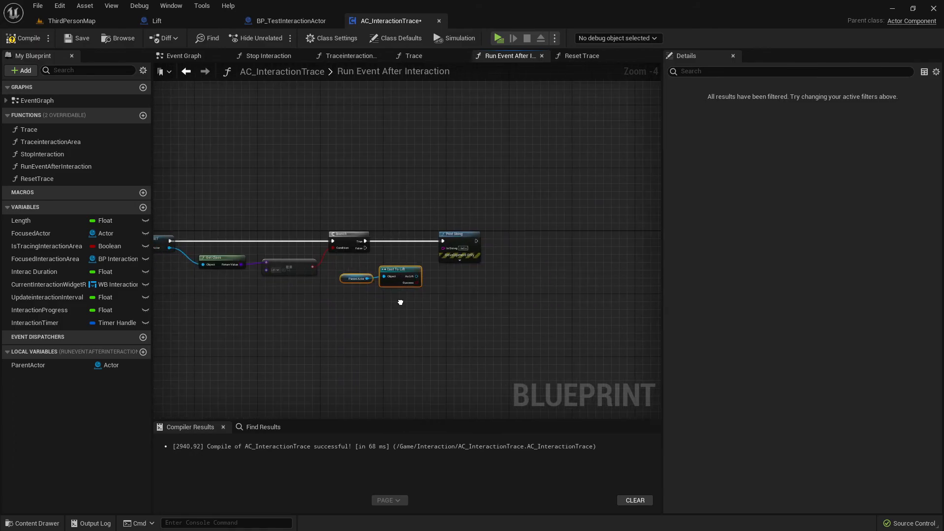
left_click_drag(400, 302, 378, 289)
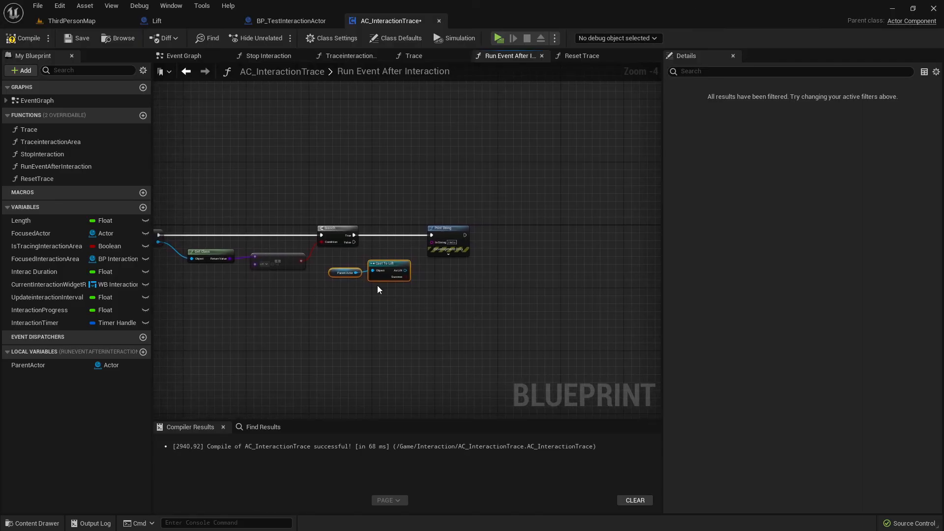
mouse_move(348, 287)
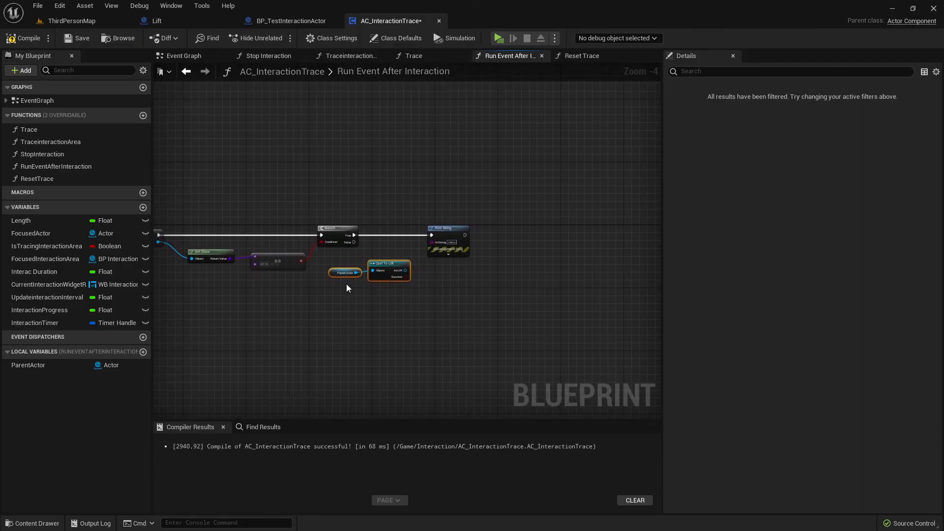